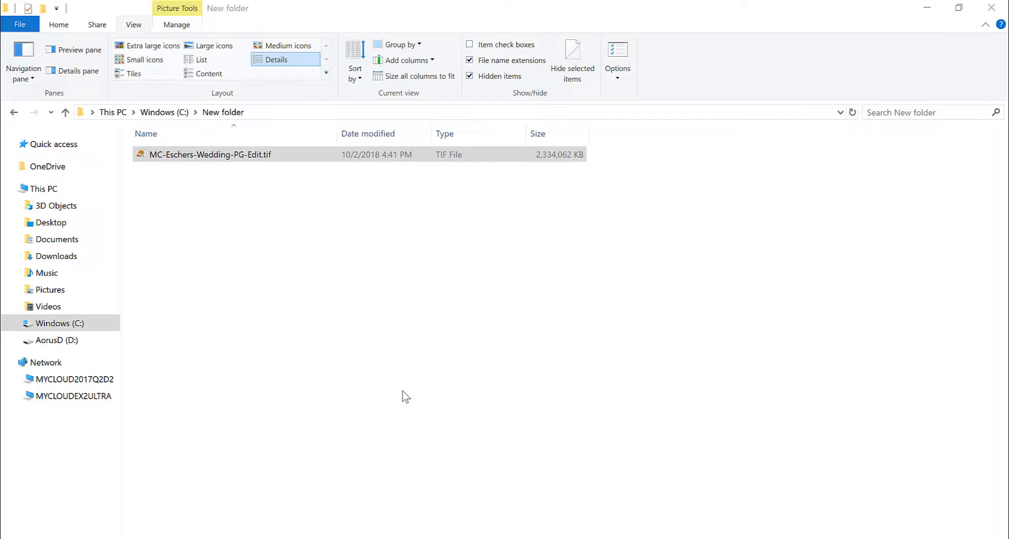
# - Show the Open with app list for the Escher wedding TIF in C:\New folder
pyautogui.click(210, 154)
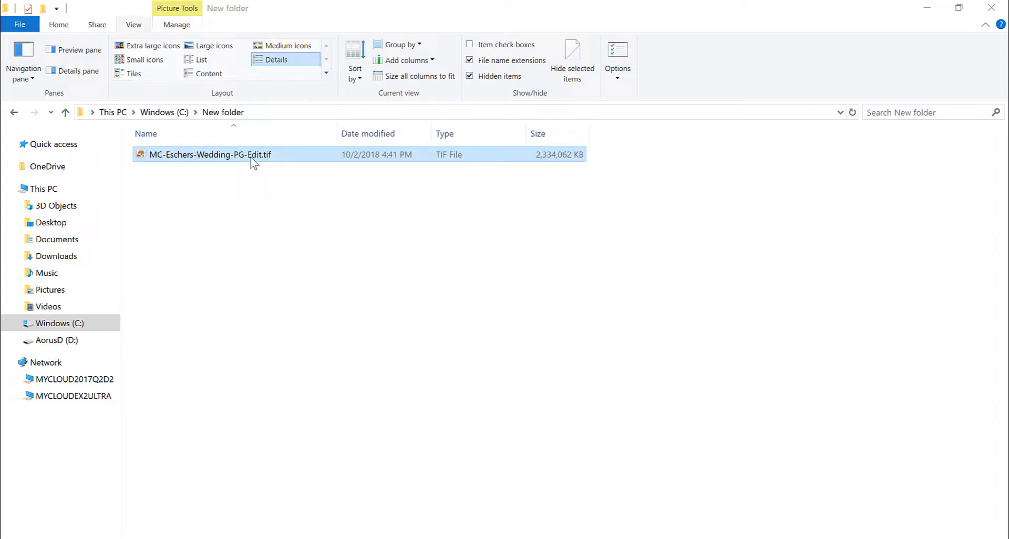
pyautogui.moveTo(190, 159)
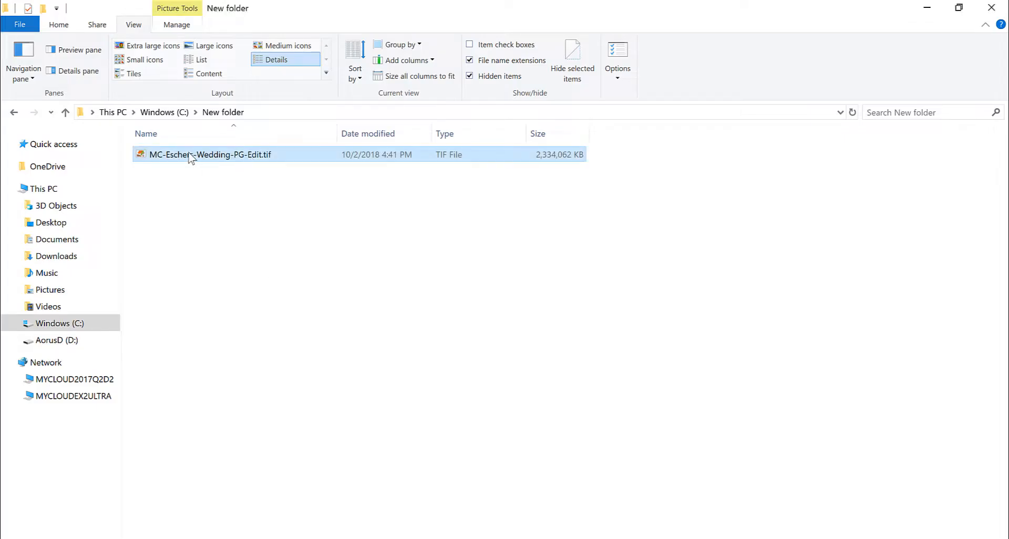
pyautogui.moveTo(190, 157)
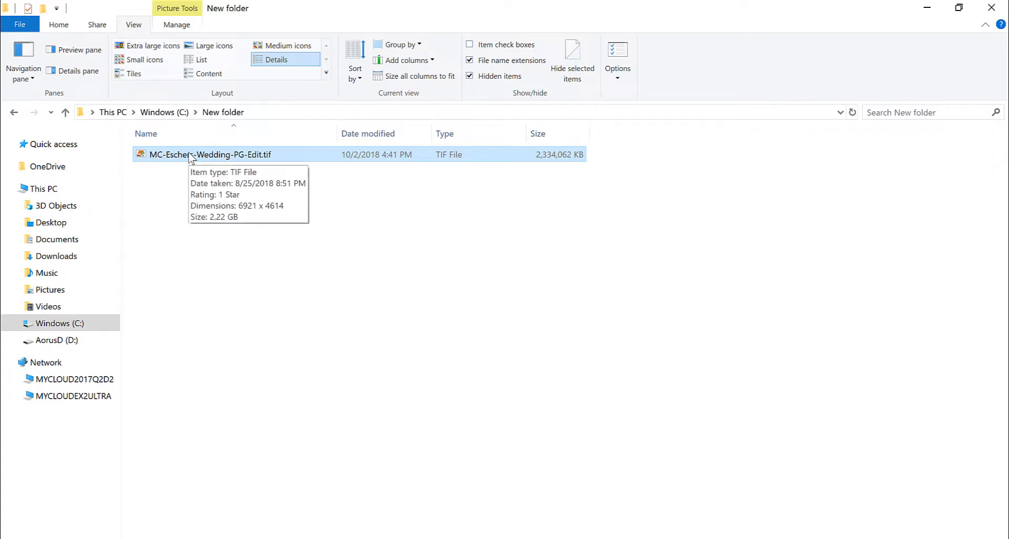
pyautogui.rightClick(208, 155)
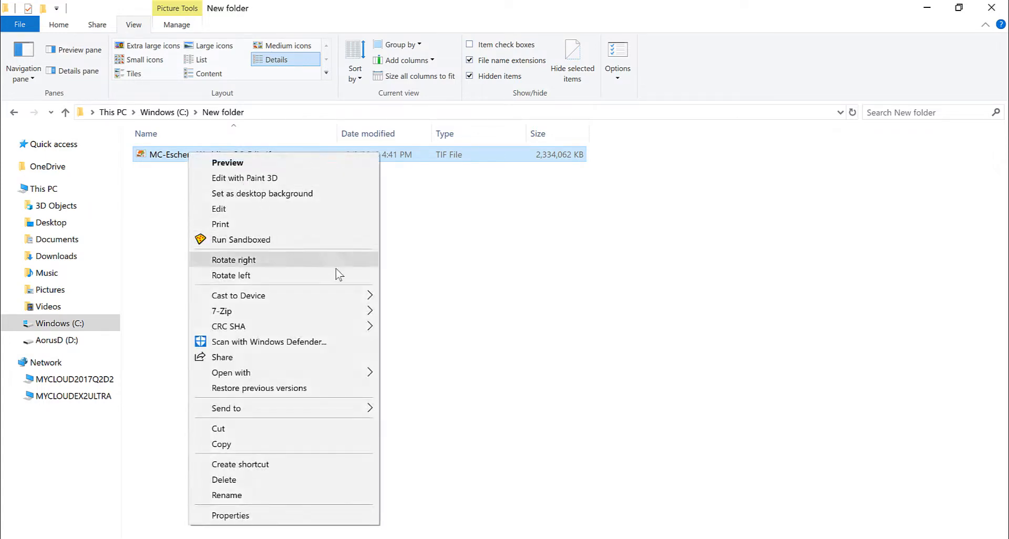
pyautogui.moveTo(352, 429)
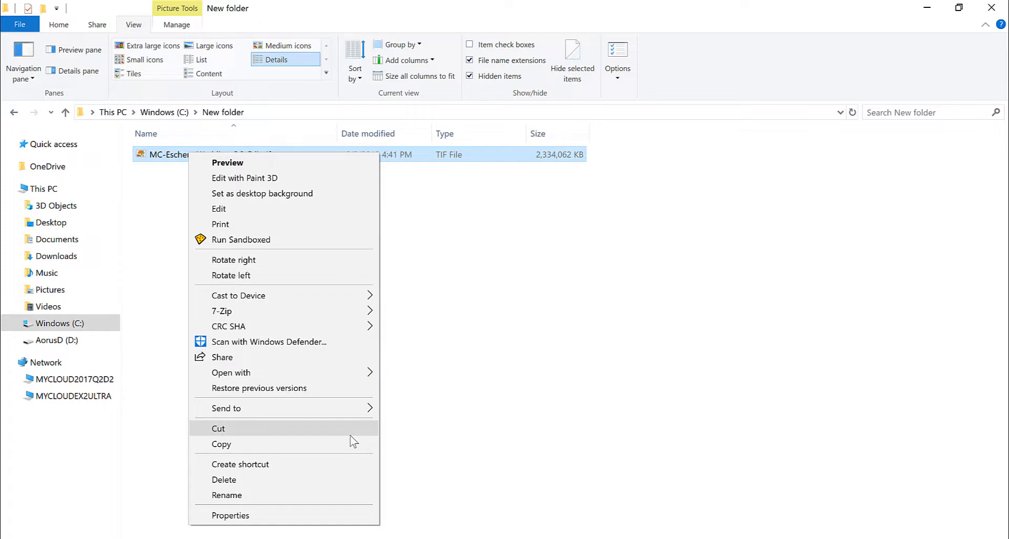
pyautogui.click(230, 372)
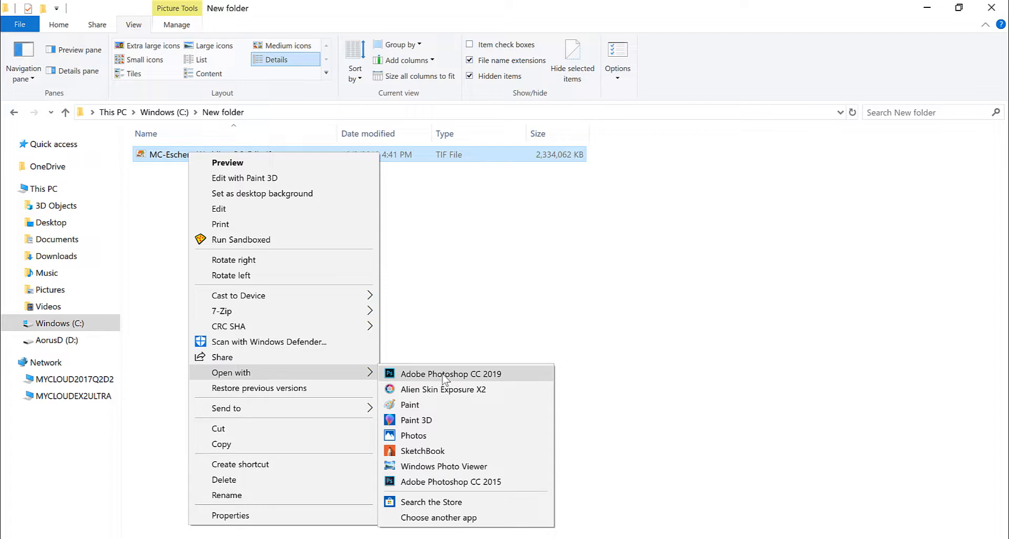
# - Open MC-Eschers-Wedding-PG-Edit.tif with Adobe Photoshop CC 2019
pyautogui.click(449, 373)
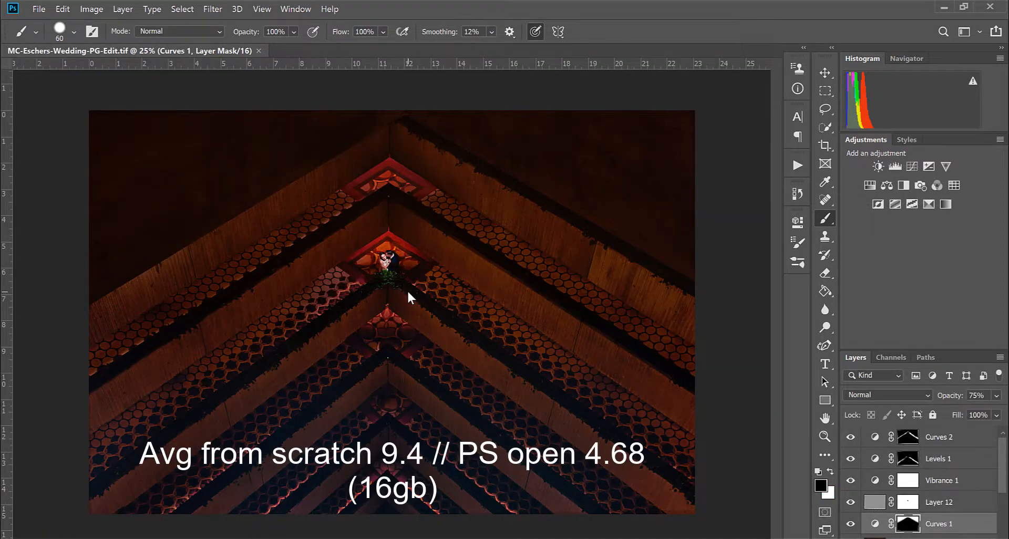
pyautogui.moveTo(568, 375)
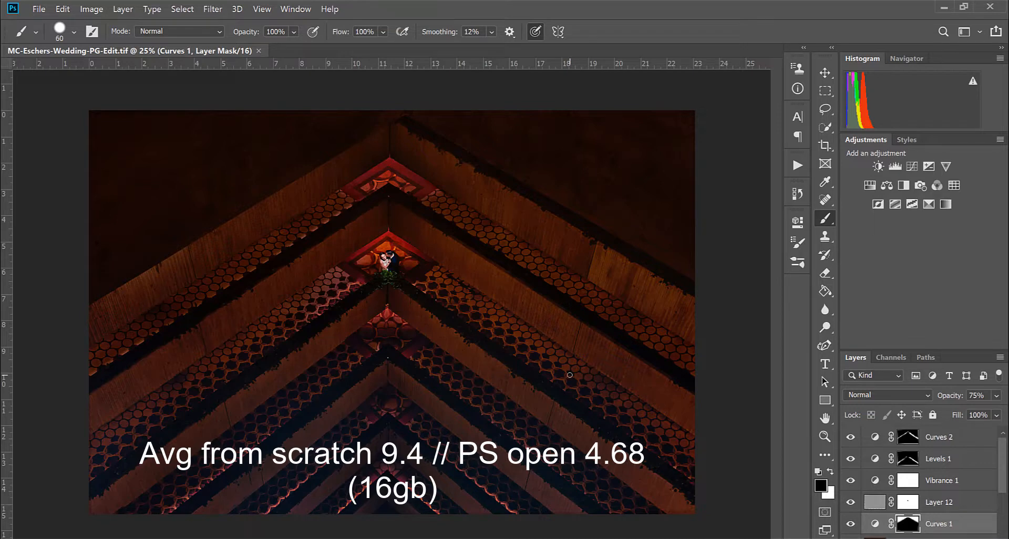
pyautogui.moveTo(527, 336)
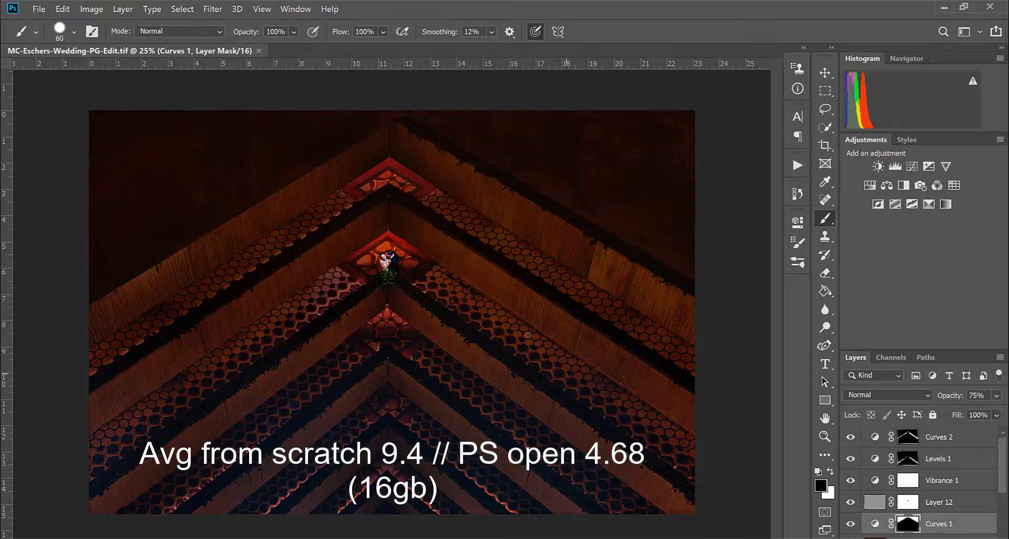
pyautogui.moveTo(294, 89)
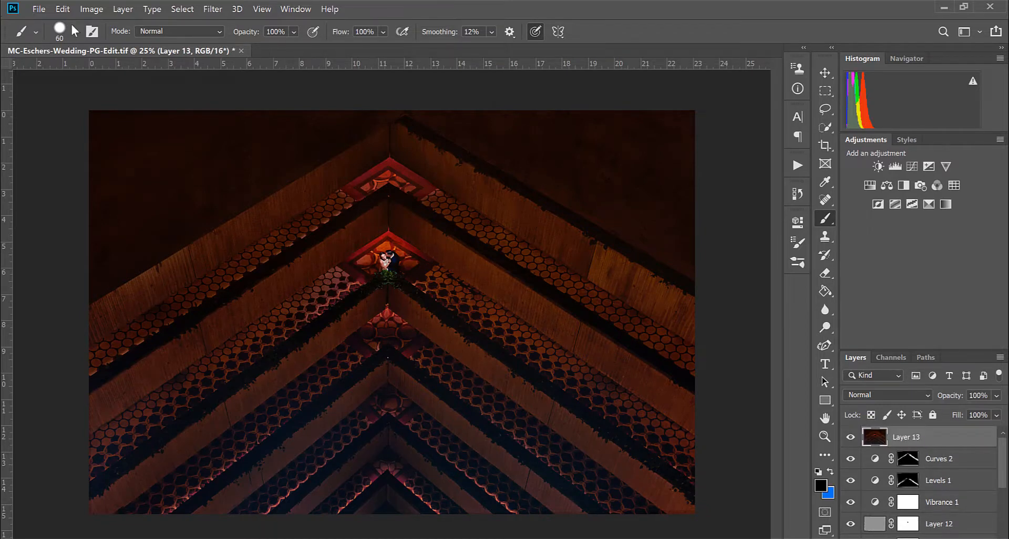
# - Apply a Surface Blur with radius 30 and threshold 30 to Layer 13, then undo it
pyautogui.click(92, 9)
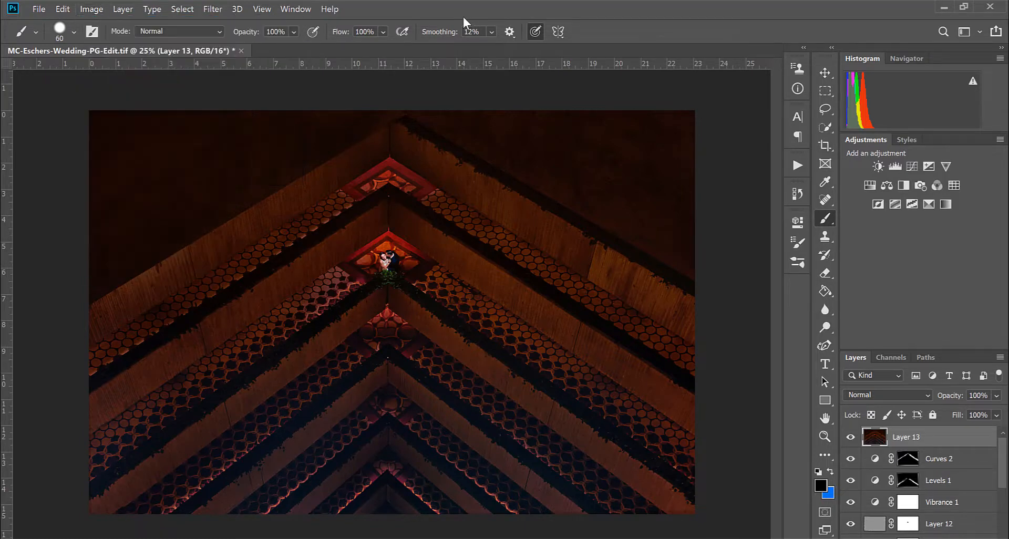
pyautogui.moveTo(215, 16)
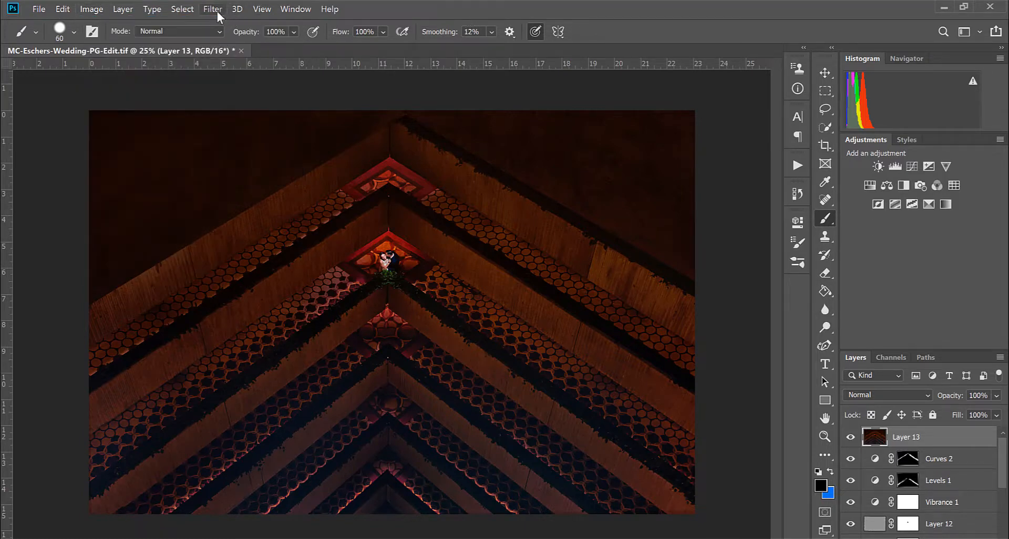
pyautogui.click(212, 9)
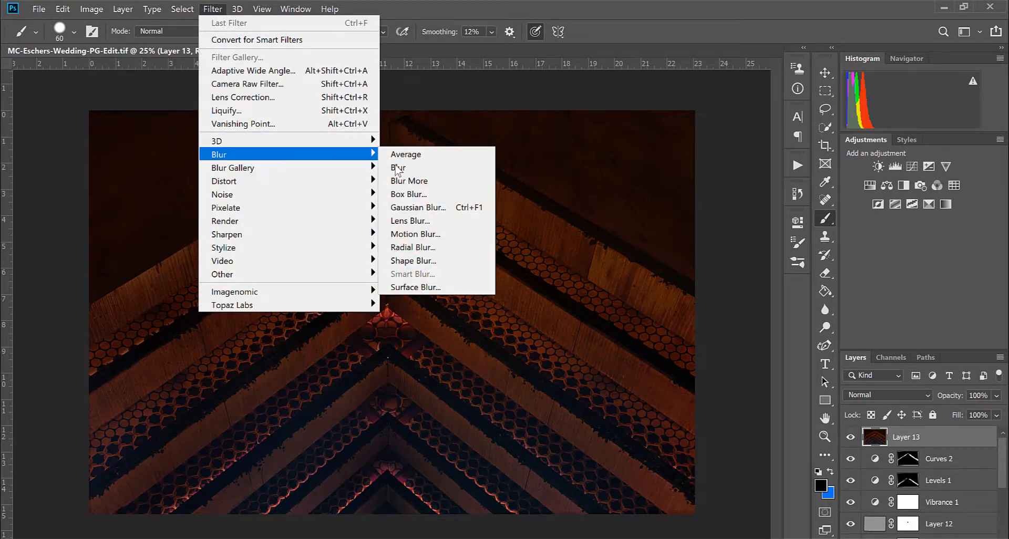
pyautogui.moveTo(436, 287)
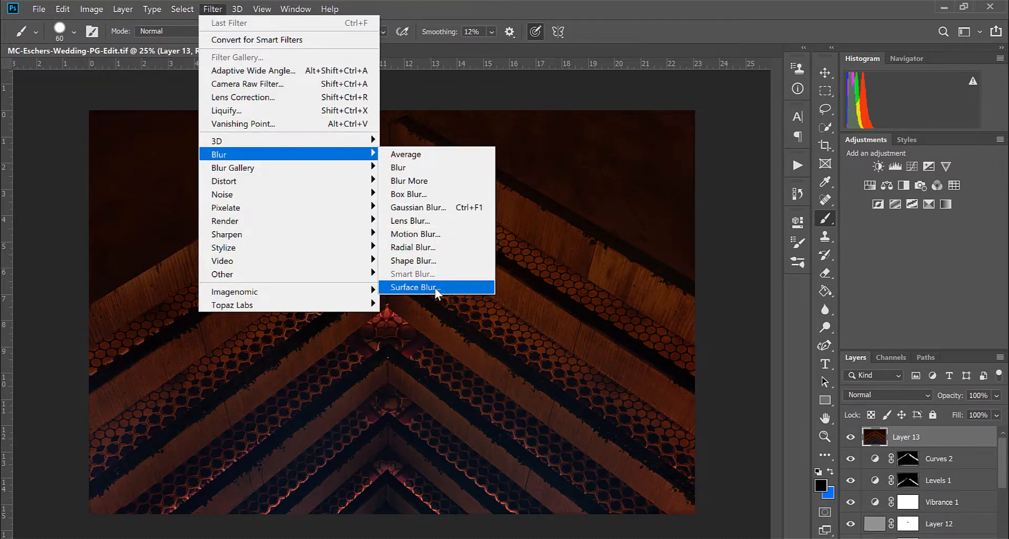
pyautogui.click(414, 287)
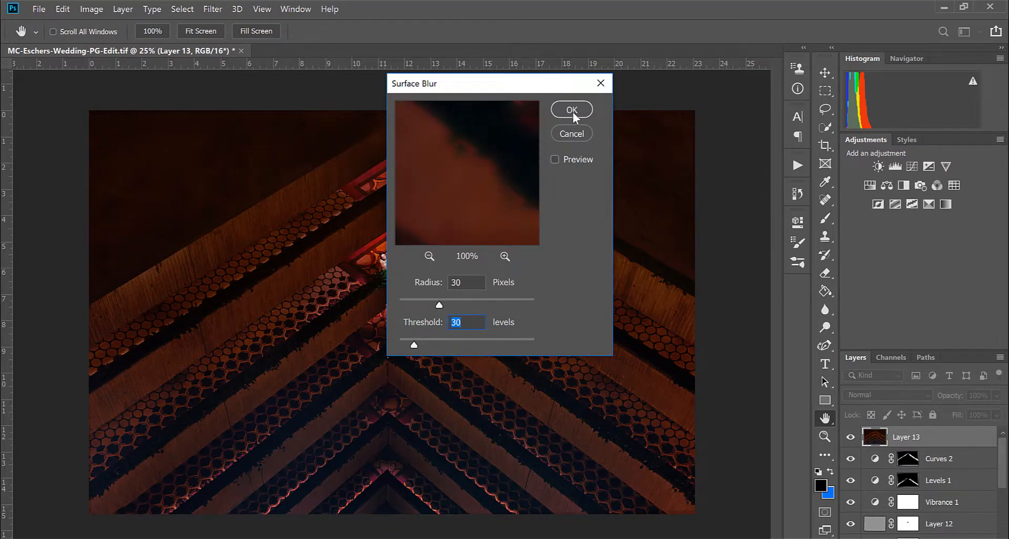
pyautogui.click(571, 109)
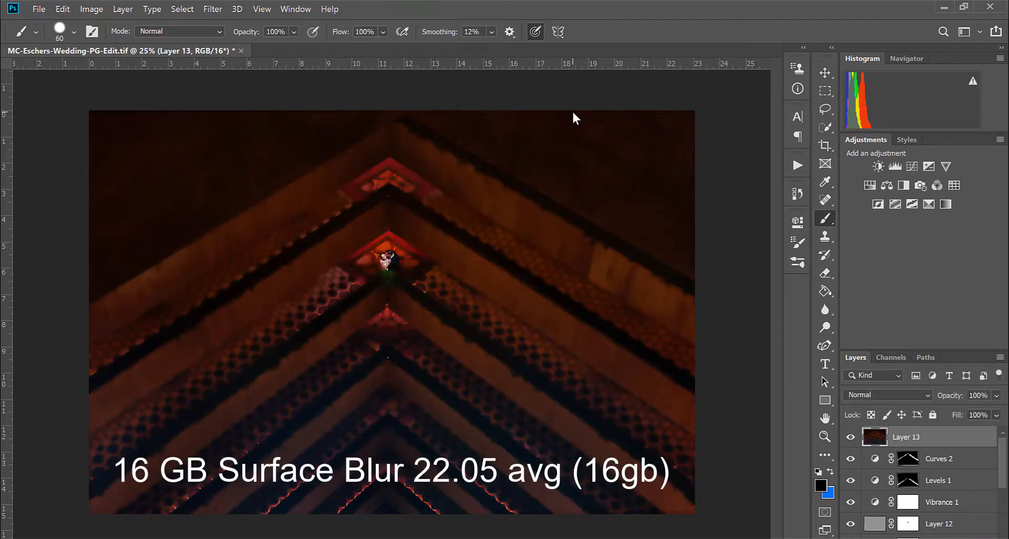
pyautogui.moveTo(630, 359)
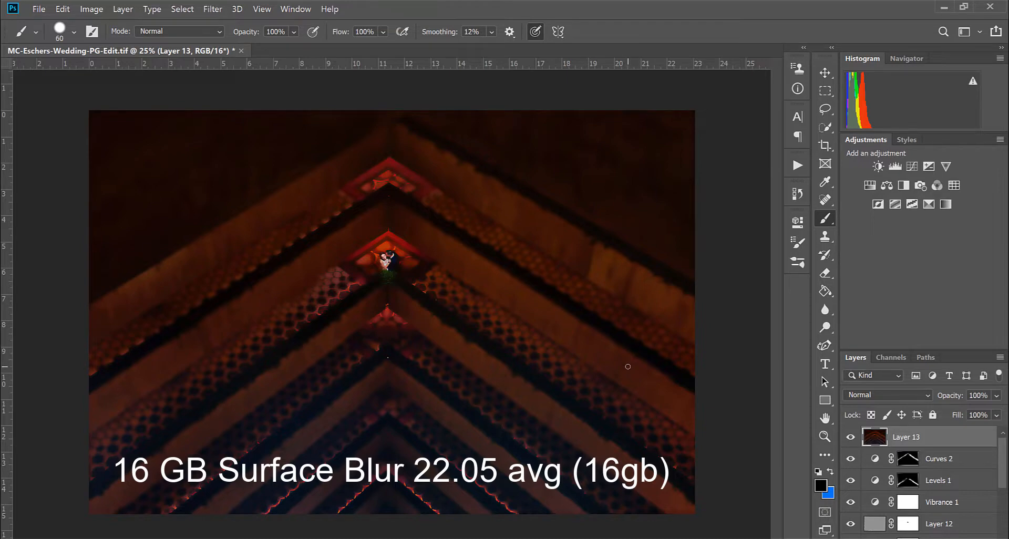
pyautogui.click(213, 9)
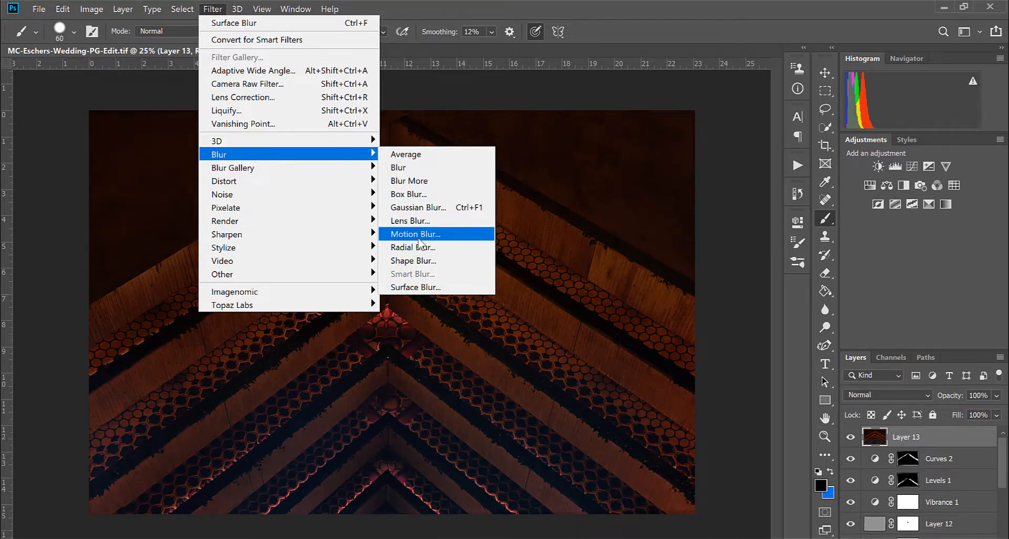
# - Apply a Zoom Radial Blur with amount 100 and Best quality to Layer 13
pyautogui.click(413, 247)
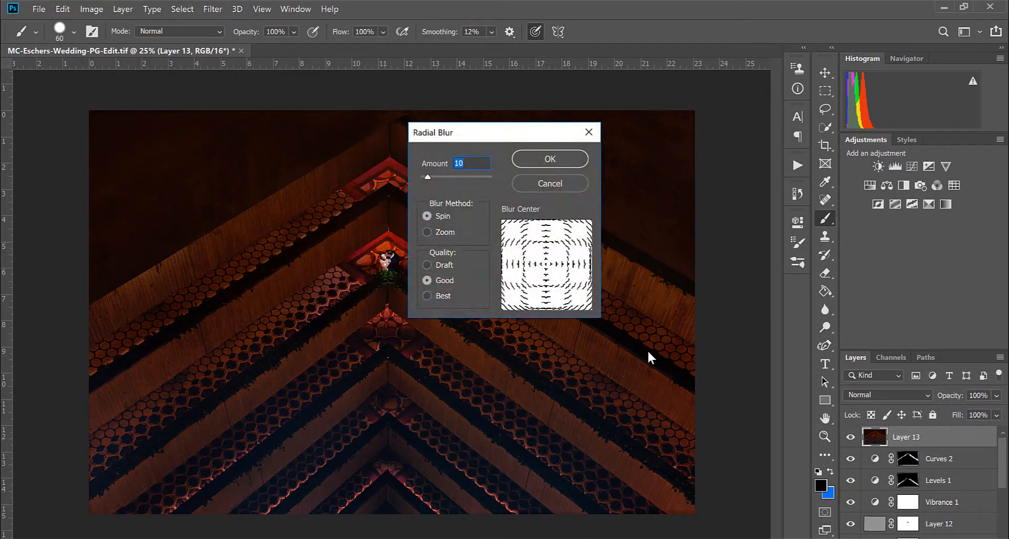
pyautogui.click(427, 233)
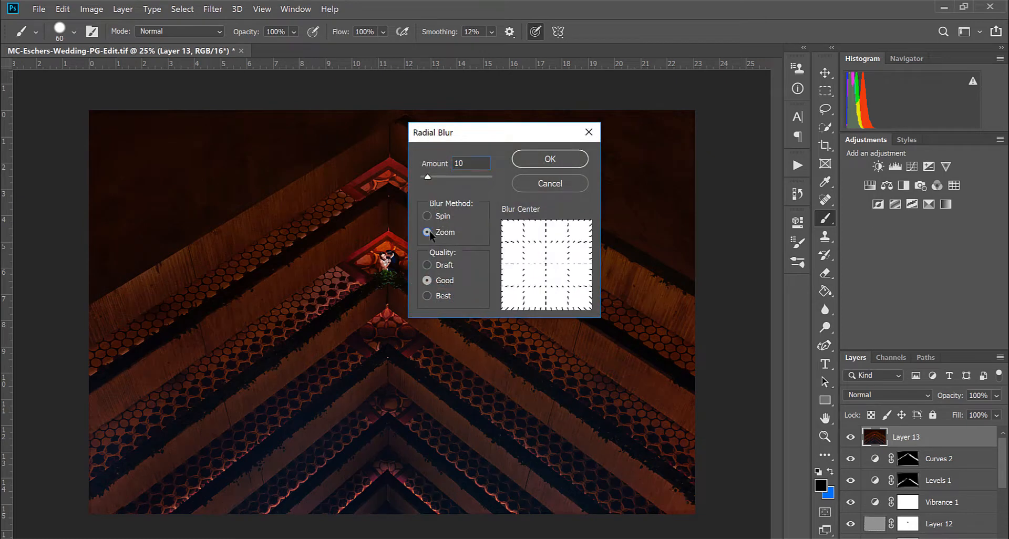
pyautogui.moveTo(477, 182)
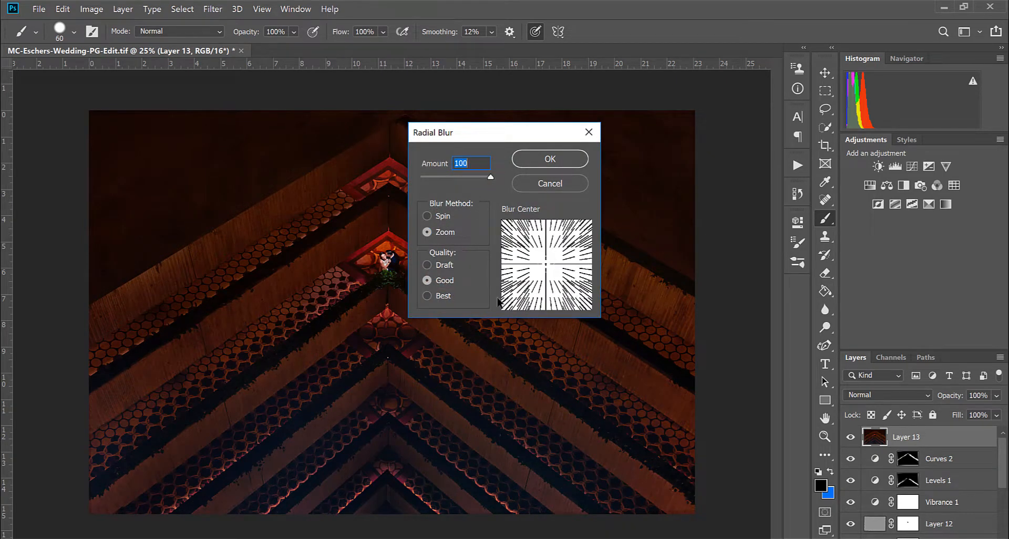
pyautogui.click(427, 296)
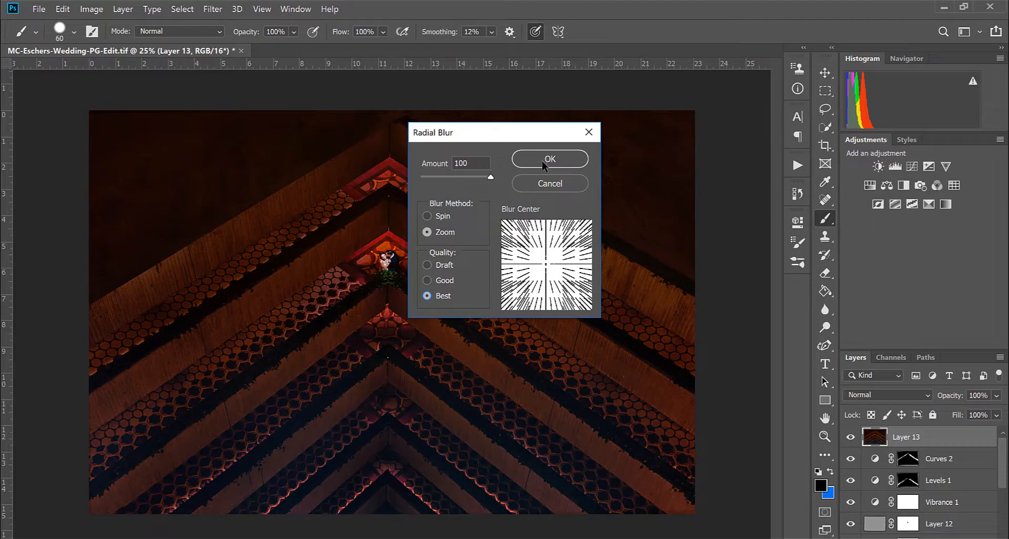
pyautogui.click(548, 159)
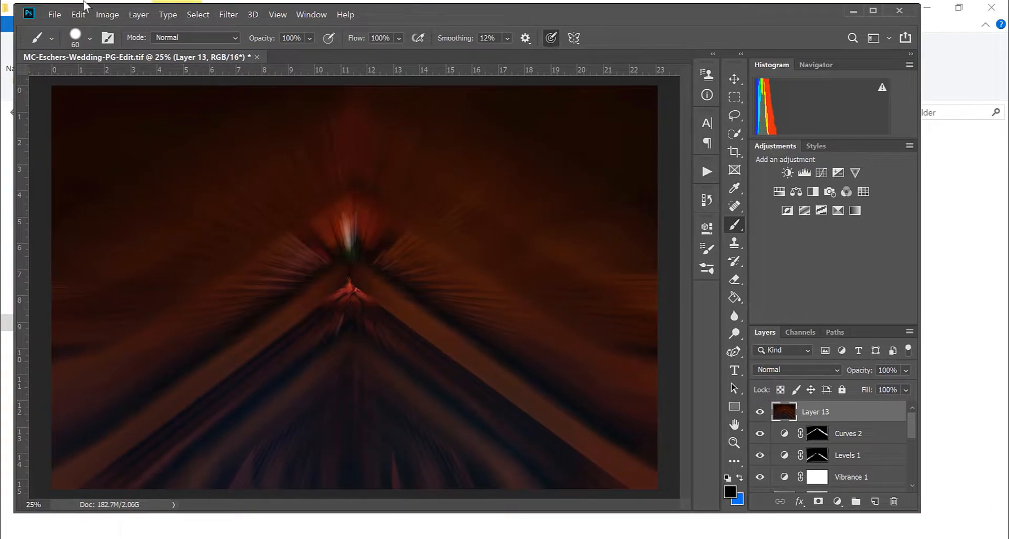
# - Save the image as MC-Eschers-Wedding-PG-Edit.psd in C:\New folder
pyautogui.click(55, 14)
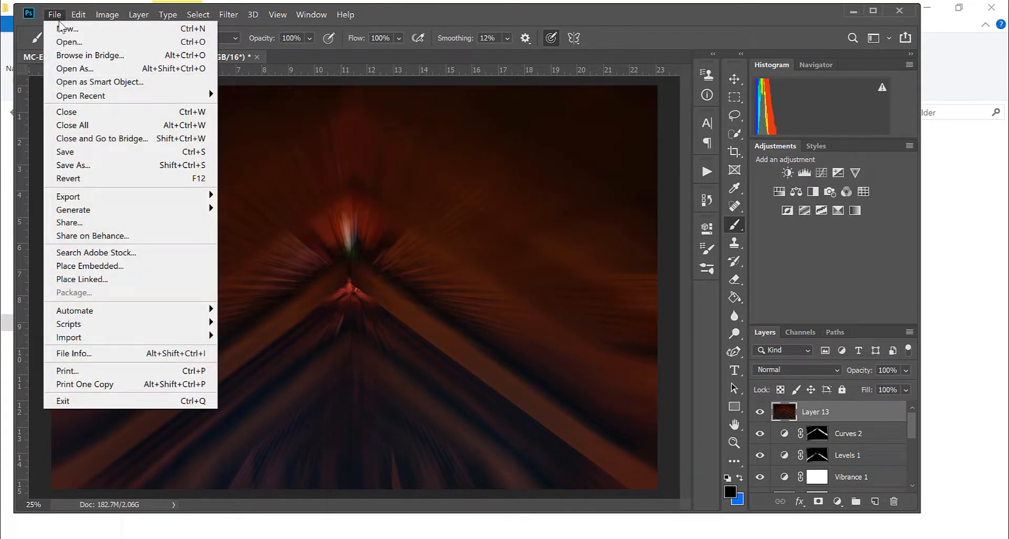
pyautogui.click(72, 166)
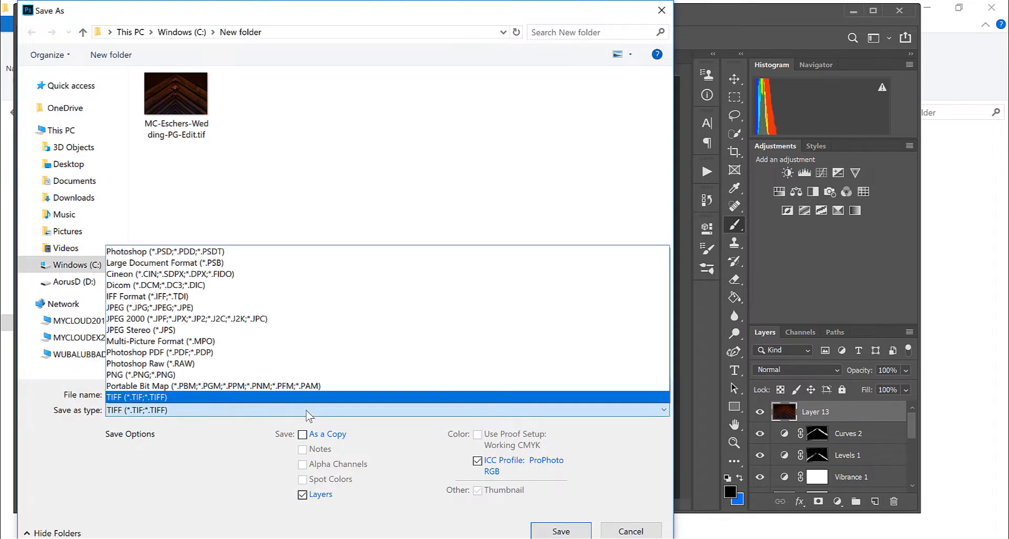
pyautogui.click(159, 251)
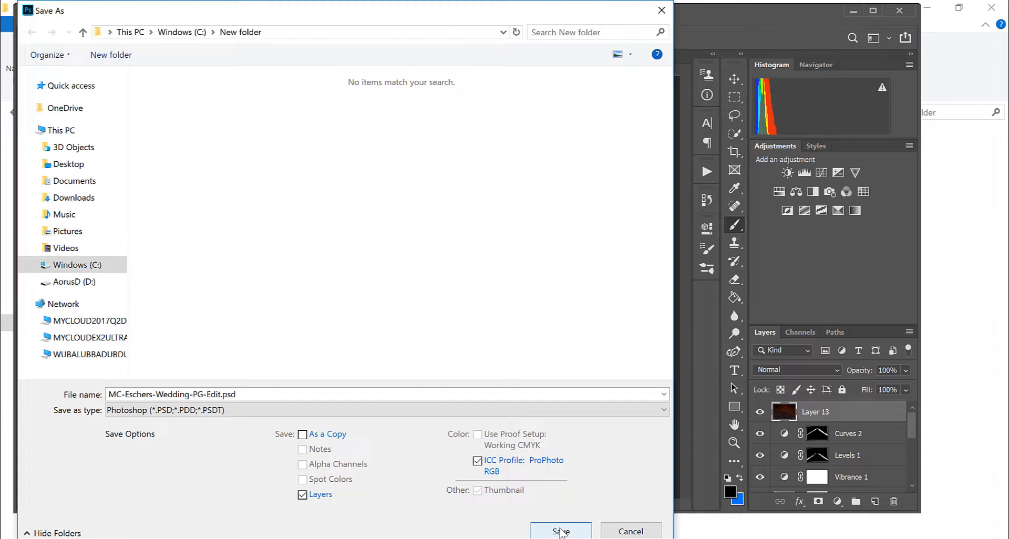
pyautogui.click(561, 531)
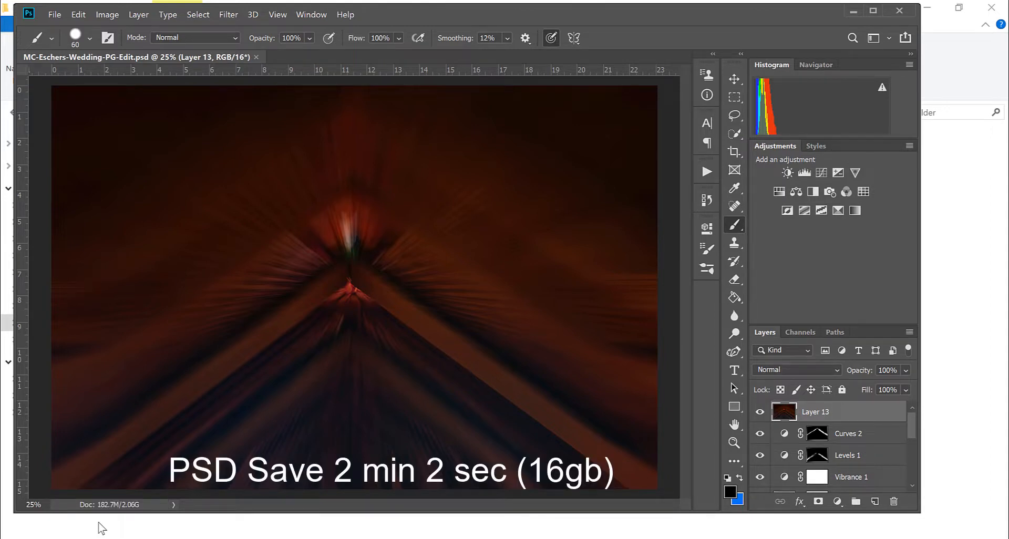
pyautogui.click(54, 14)
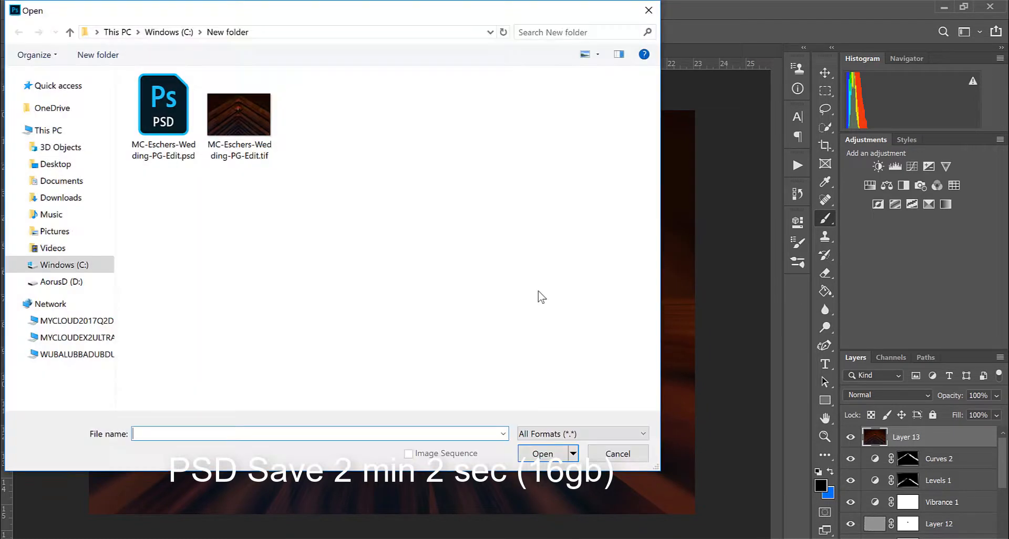
# - Open MC-Eschers-Wedding-PG-Edit.tif, keeping its embedded ProPhoto RGB profile
pyautogui.click(238, 103)
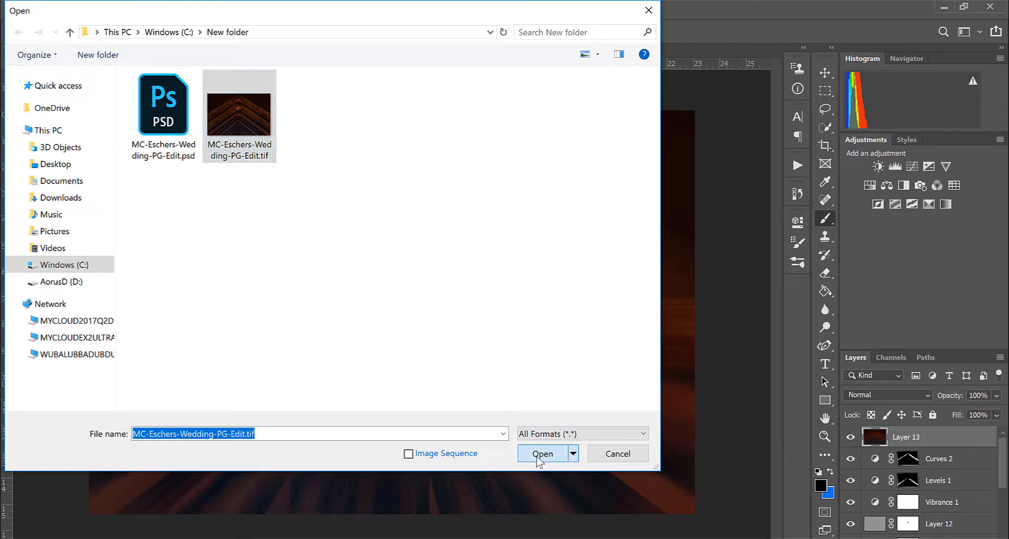
pyautogui.click(542, 453)
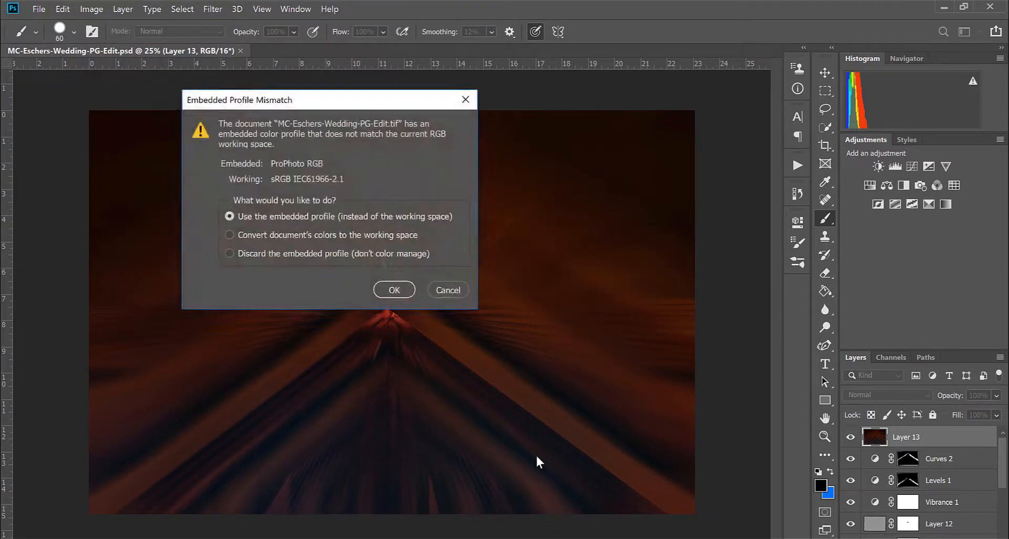
pyautogui.click(393, 289)
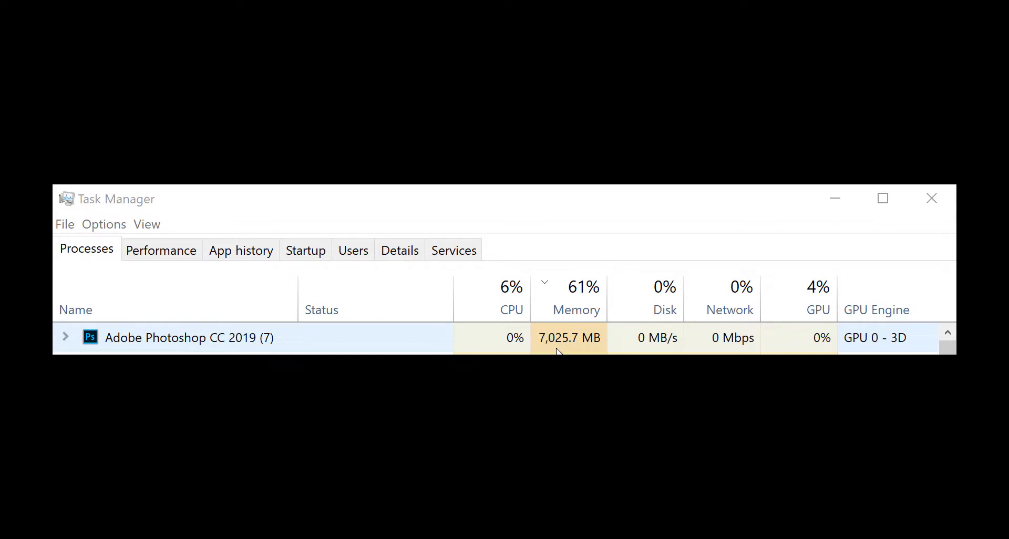
pyautogui.moveTo(629, 347)
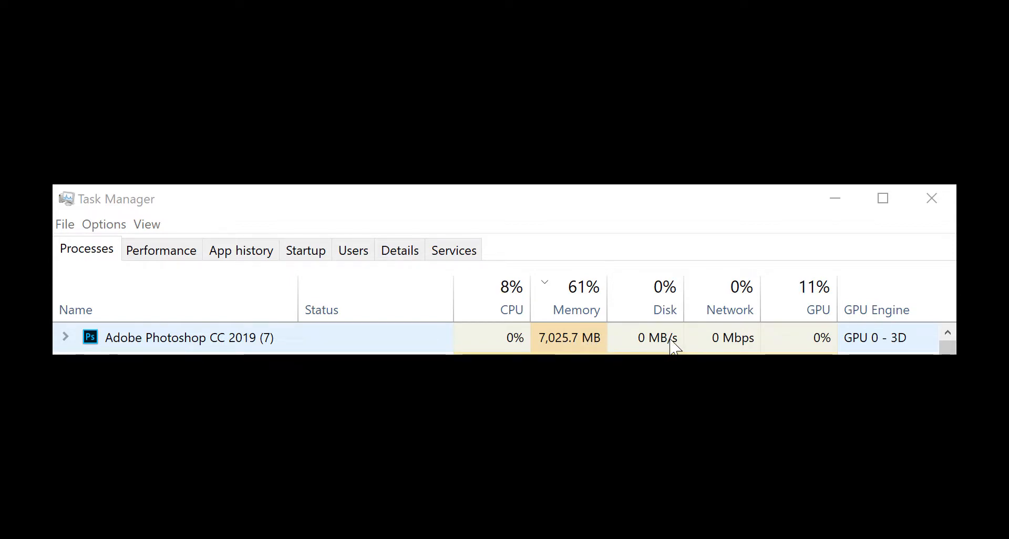
pyautogui.moveTo(653, 338)
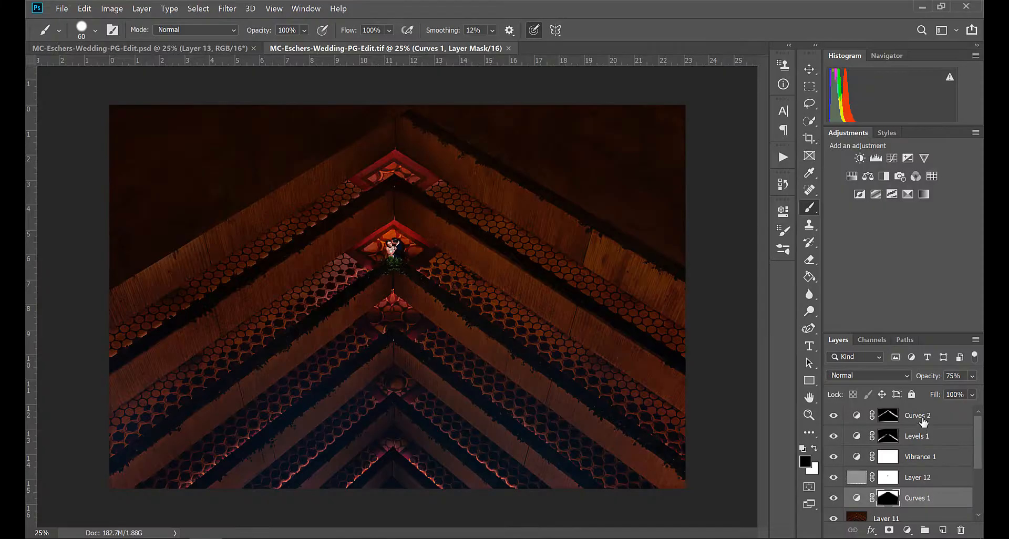
# - Select Layer 13 and apply a Surface Blur with radius 30, threshold 30
pyautogui.click(916, 415)
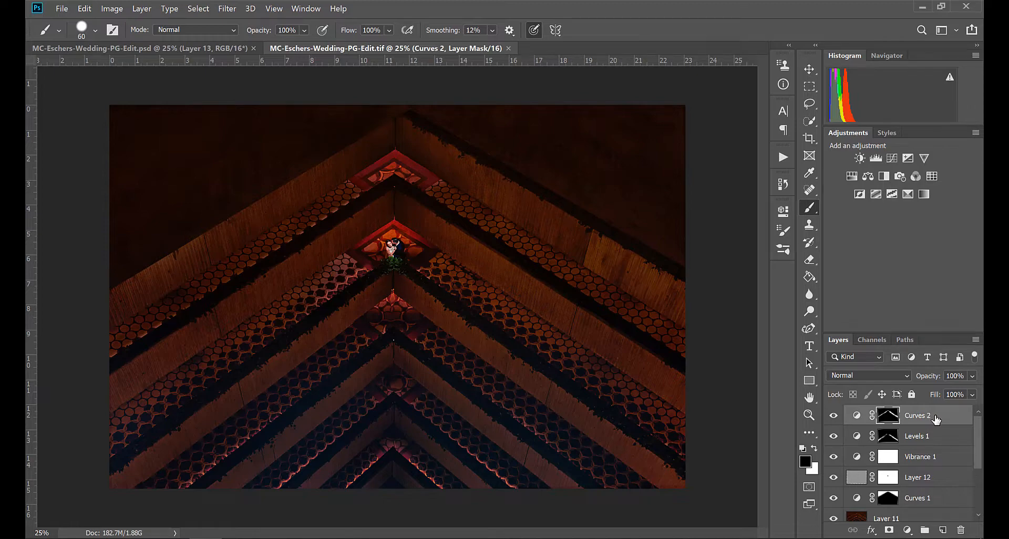
pyautogui.click(916, 415)
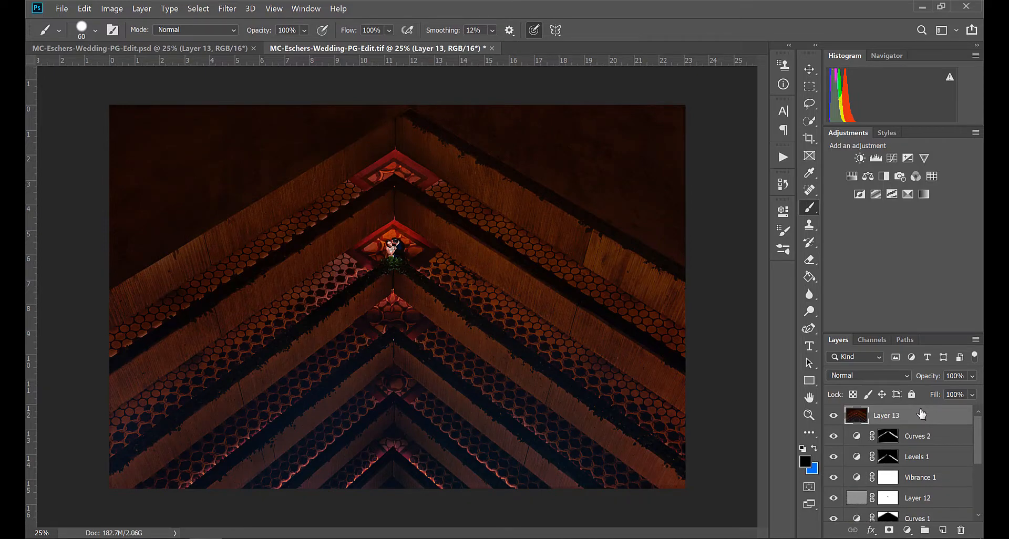
pyautogui.click(227, 8)
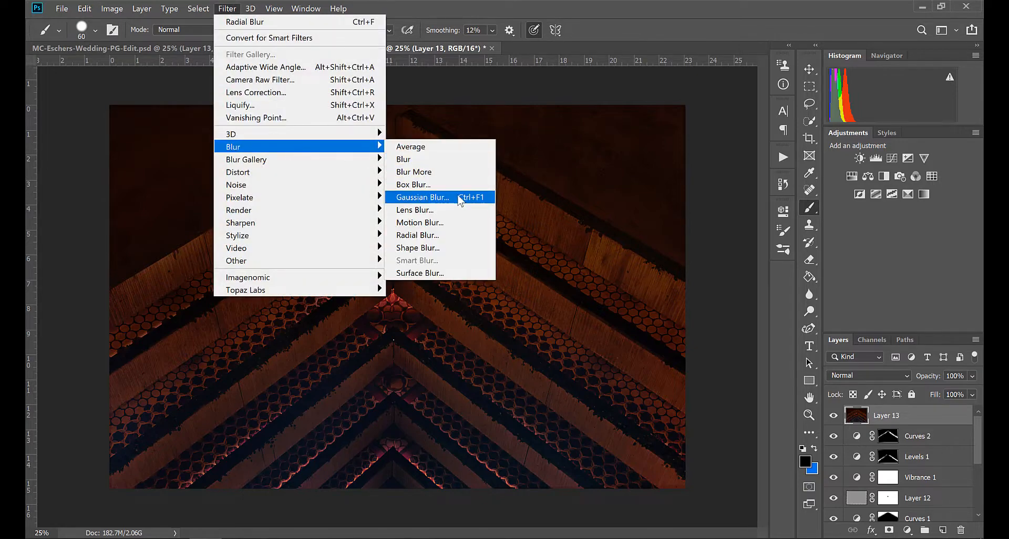
pyautogui.moveTo(428, 276)
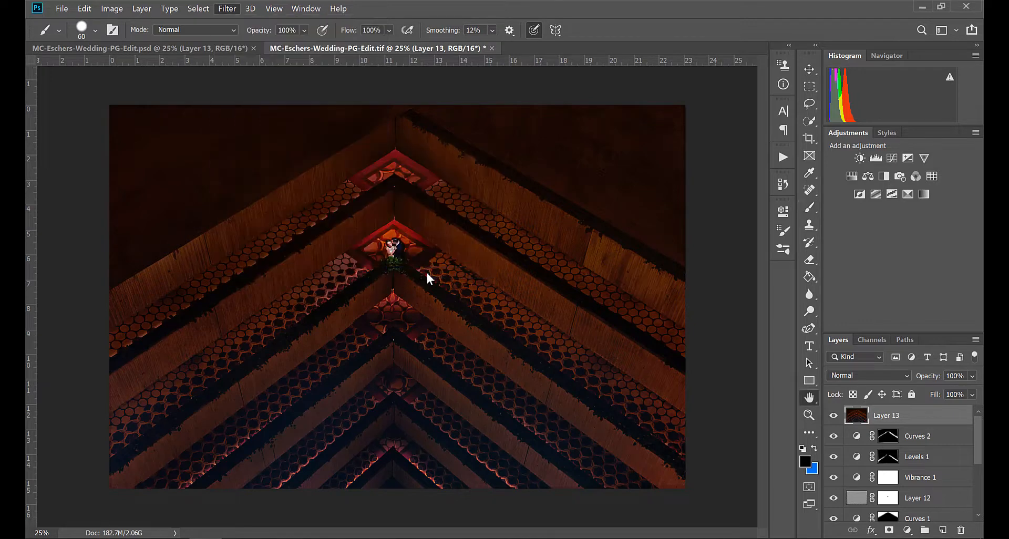
pyautogui.click(226, 9)
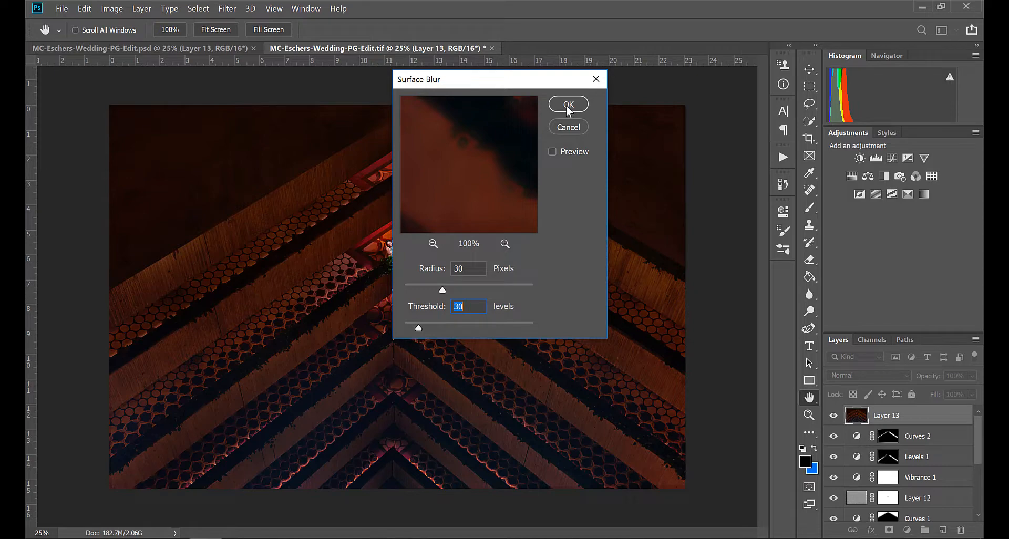
pyautogui.click(568, 104)
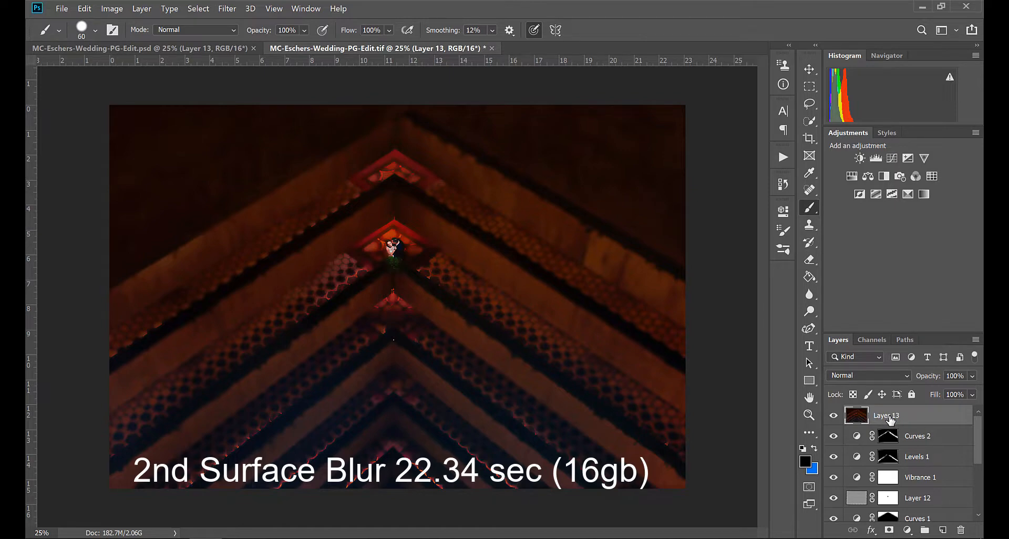
# - Run Filter > Blur > Radial Blur on Layer 13: Zoom, amount 100, Best quality
pyautogui.click(226, 9)
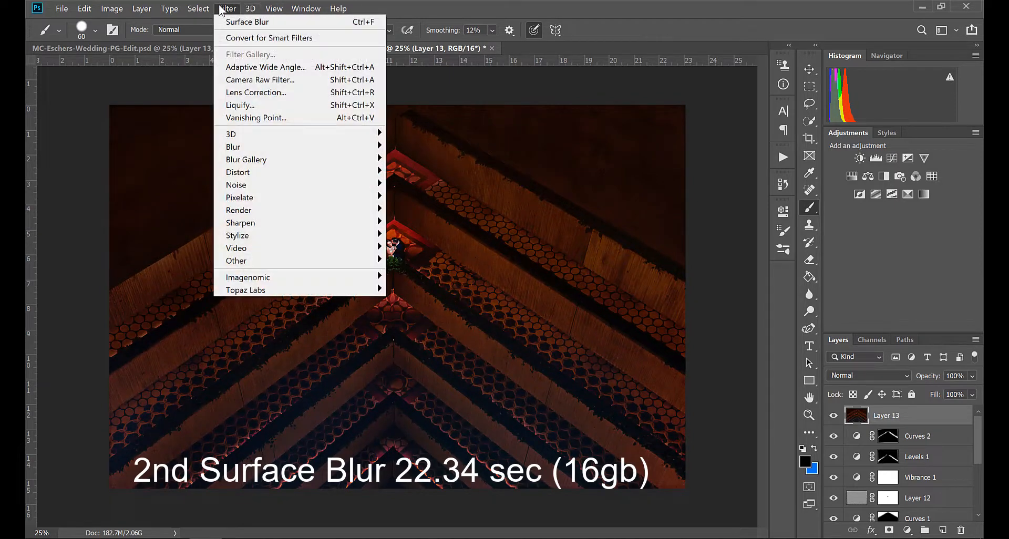
pyautogui.moveTo(303, 134)
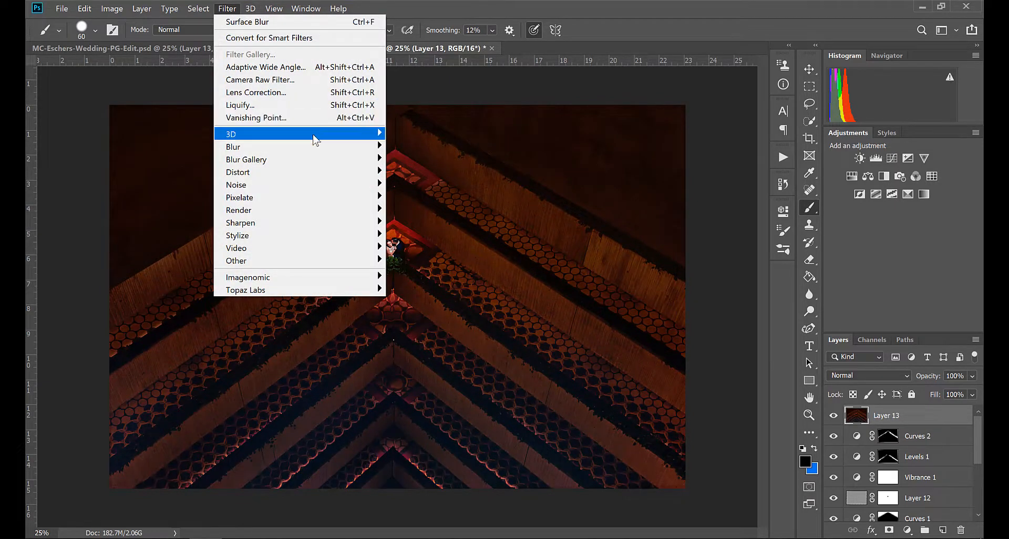
pyautogui.moveTo(232, 147)
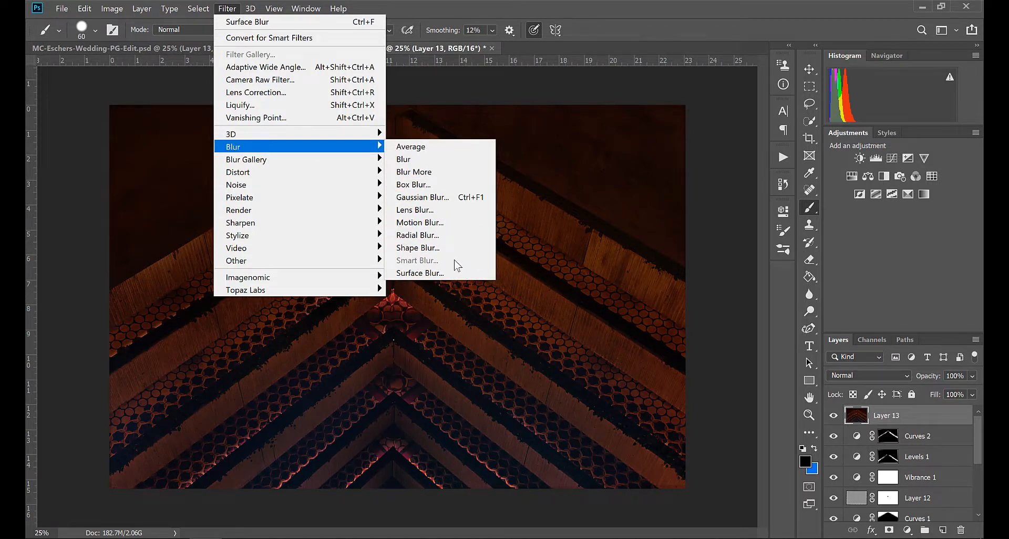
pyautogui.click(417, 234)
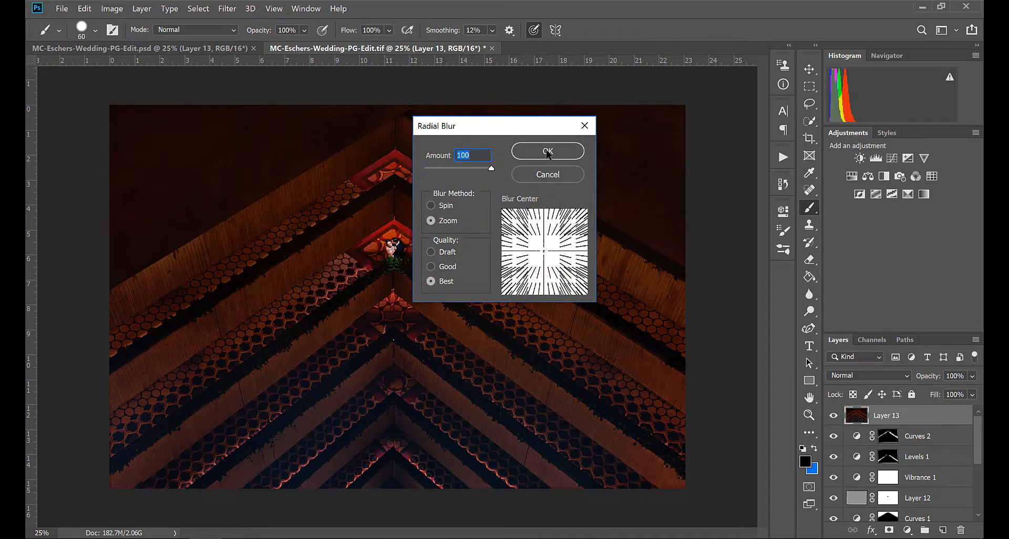
pyautogui.click(547, 151)
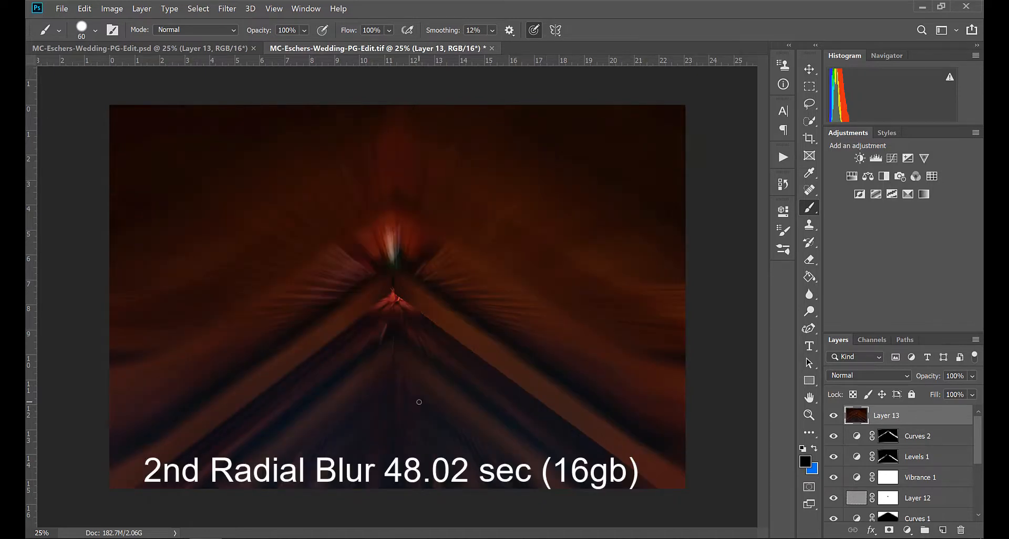
pyautogui.moveTo(164, 536)
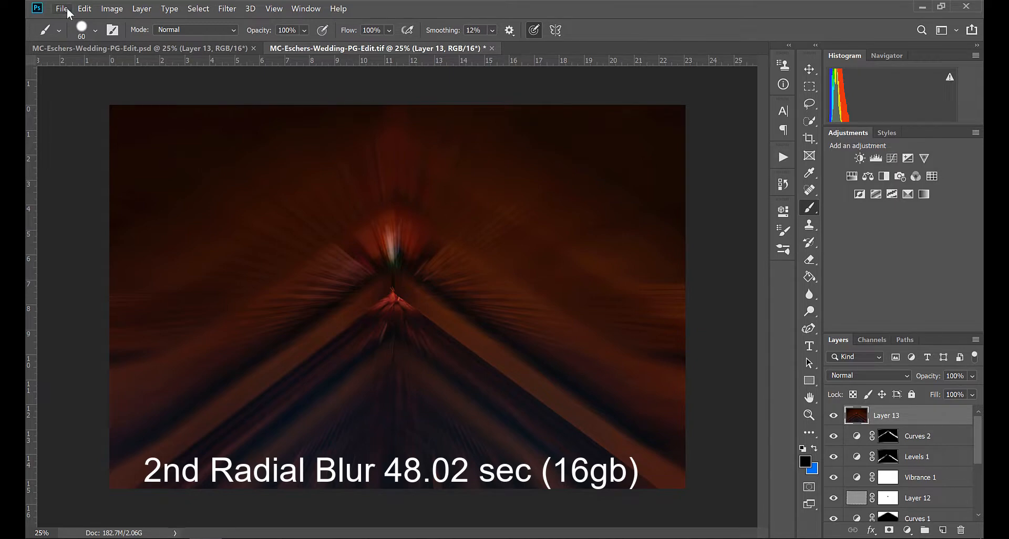
# - Save as MC-Eschers-Wedding-PG-Edit-16.tif with layers and no TIFF compression
pyautogui.click(62, 8)
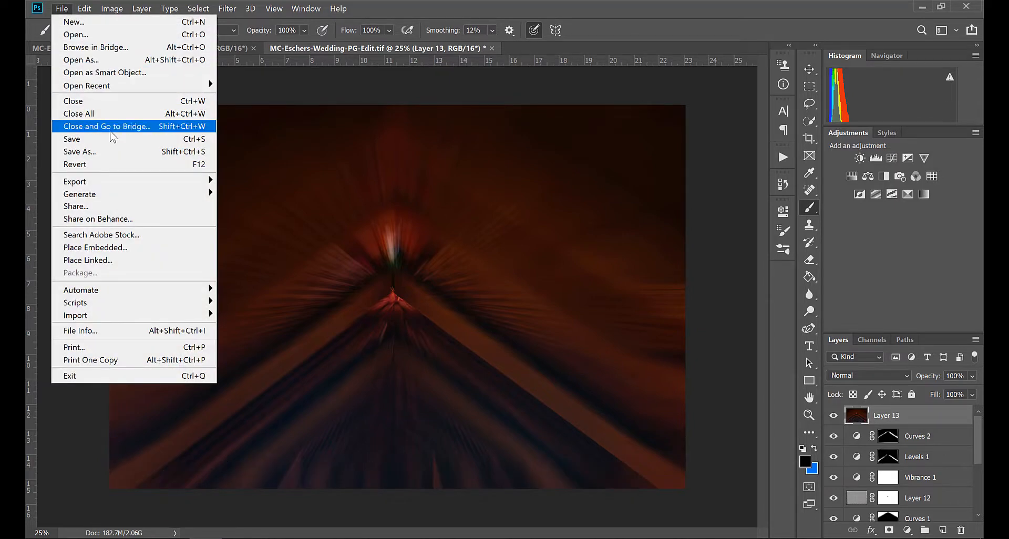
pyautogui.moveTo(110, 152)
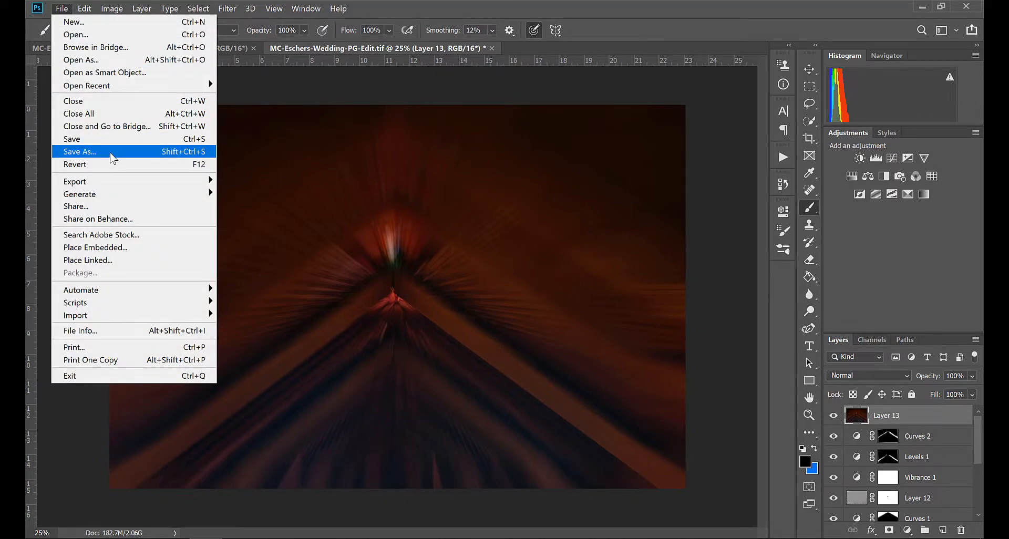
pyautogui.click(79, 151)
pyautogui.write('MC-Eschers-Wedding-PG-Edit-16.tif')
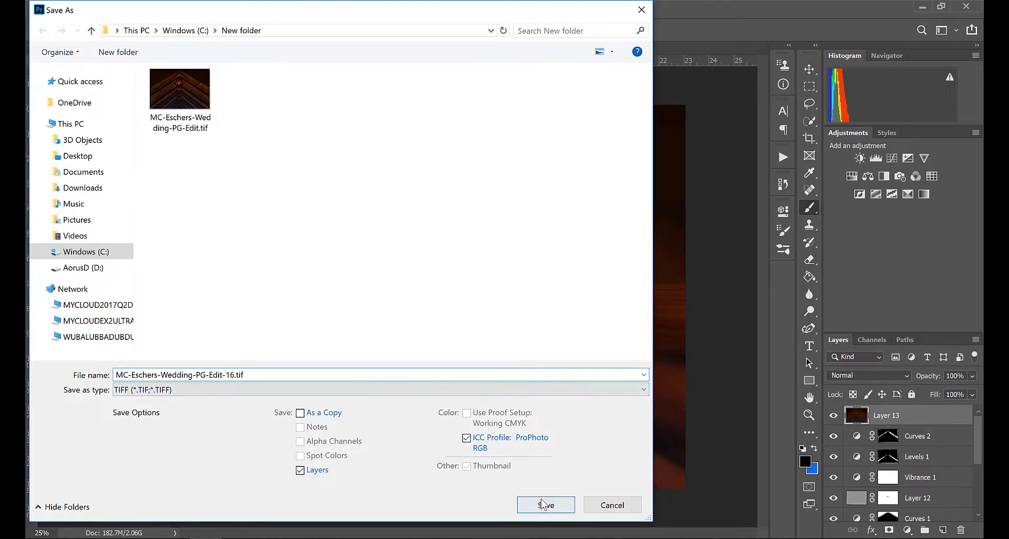
pyautogui.click(545, 505)
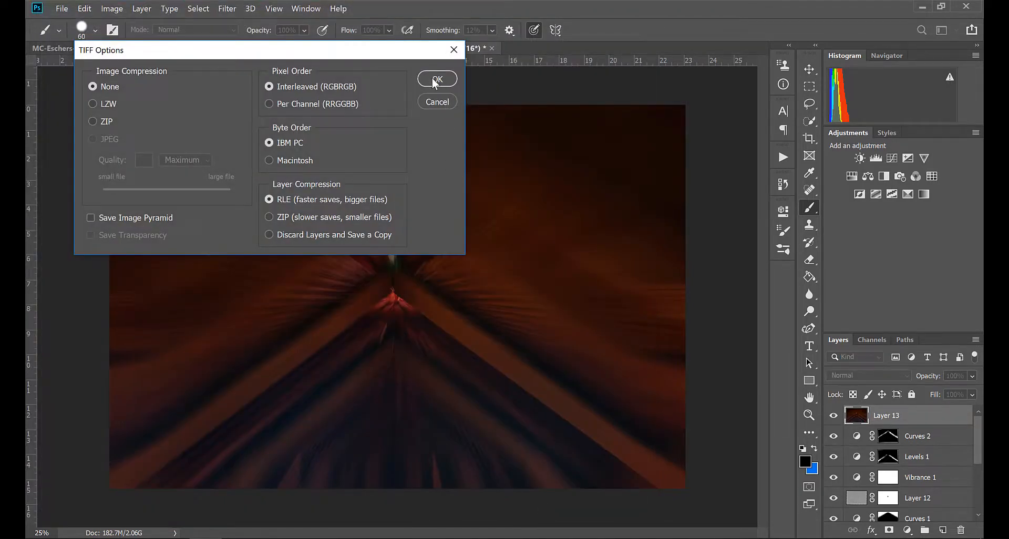
pyautogui.click(437, 78)
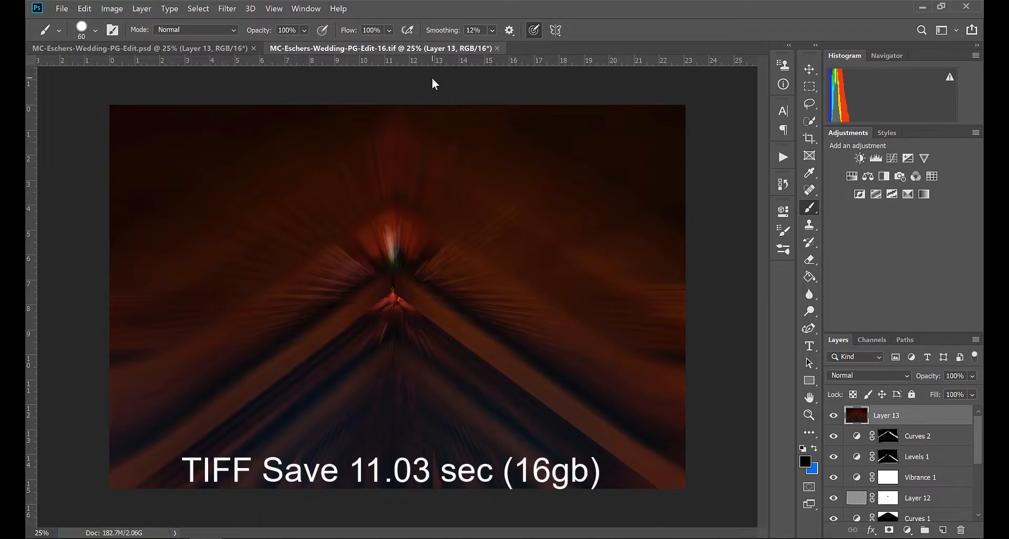
pyautogui.moveTo(541, 259)
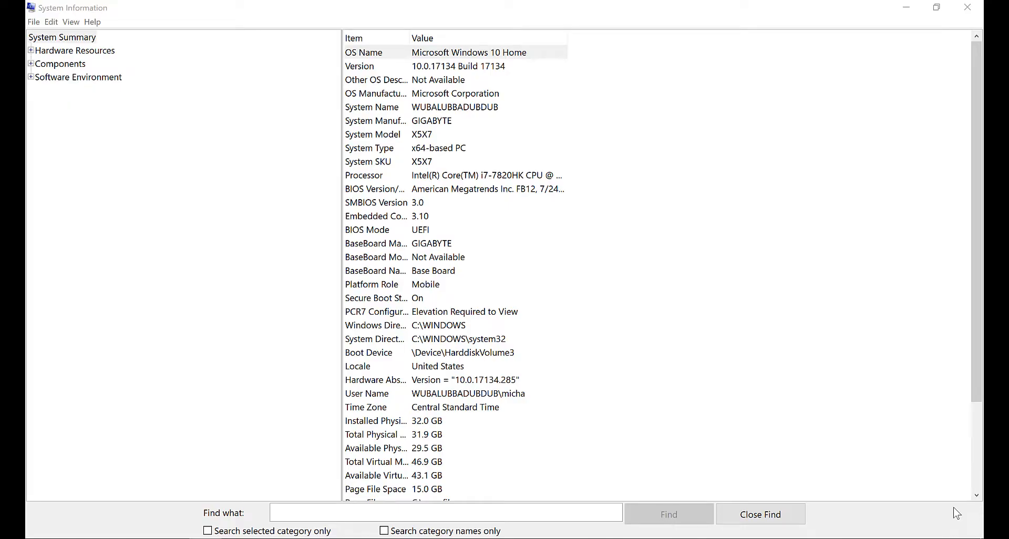
pyautogui.moveTo(498, 430)
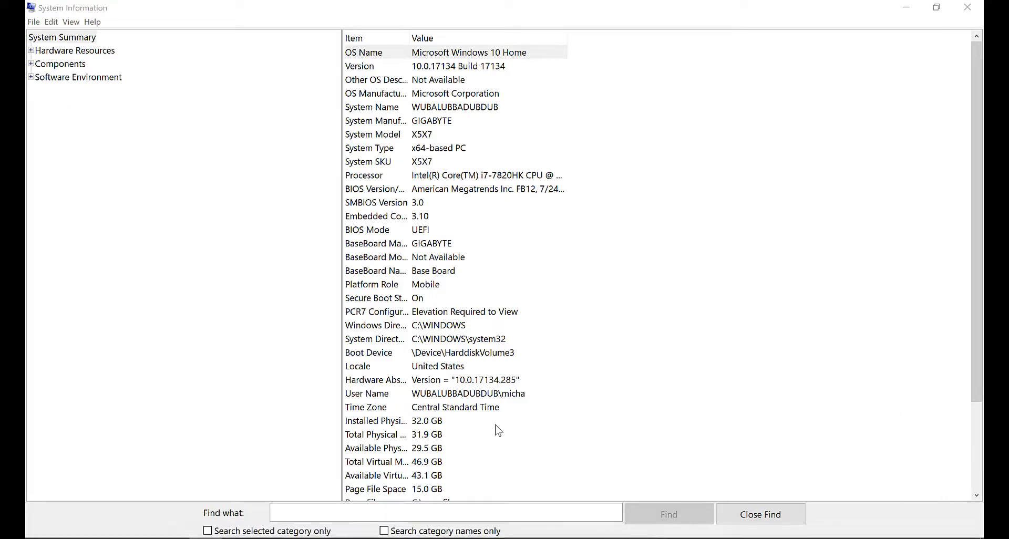
pyautogui.click(418, 421)
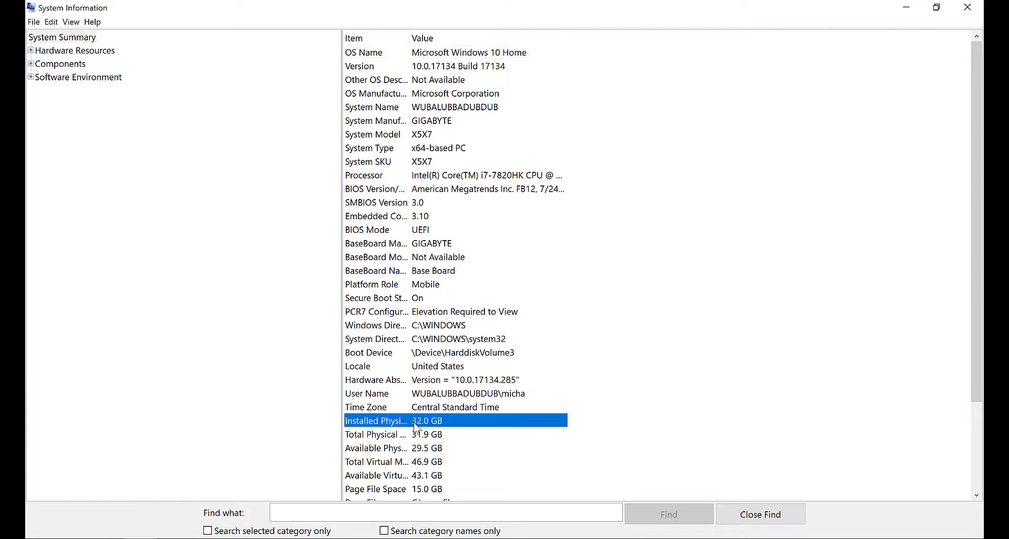
pyautogui.moveTo(510, 430)
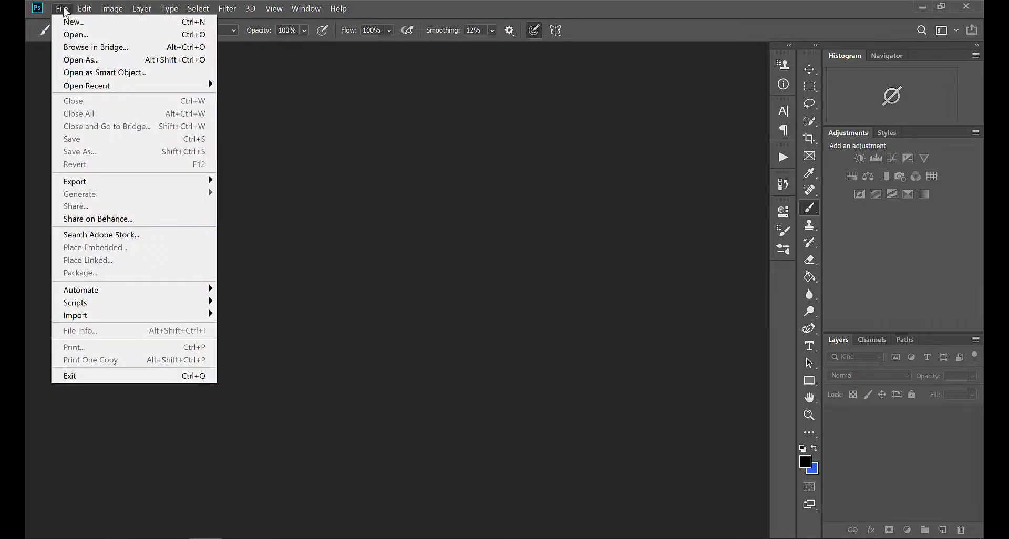
# - Open MC-Eschers-Wedding-PG-Edit.tif and make the Curves 2 adjustment layer active
pyautogui.click(75, 34)
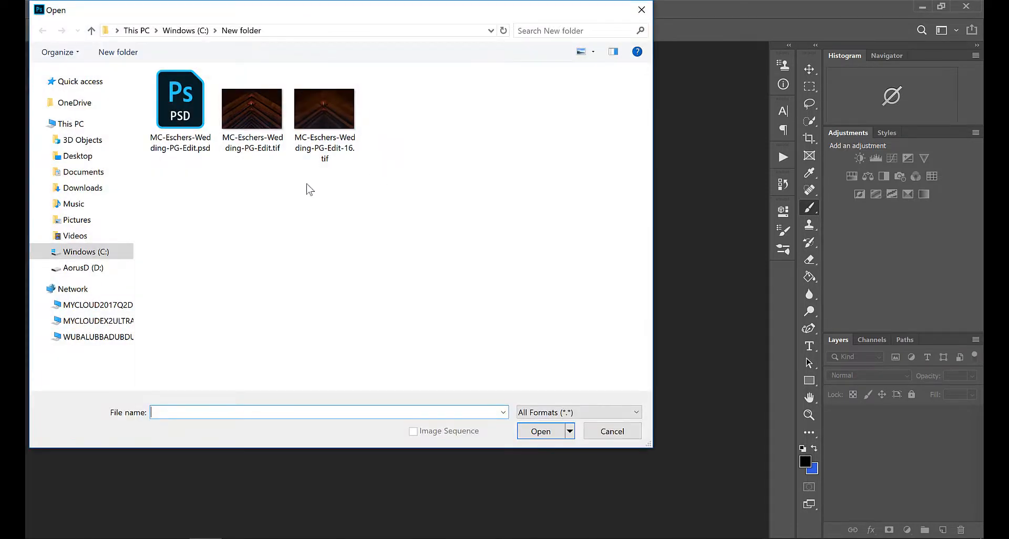
pyautogui.click(252, 108)
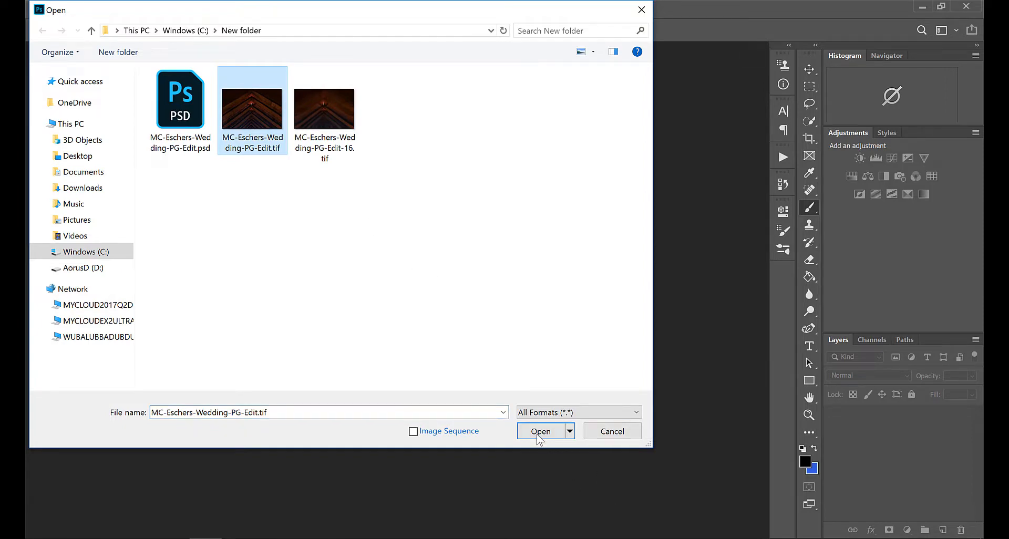
pyautogui.click(540, 431)
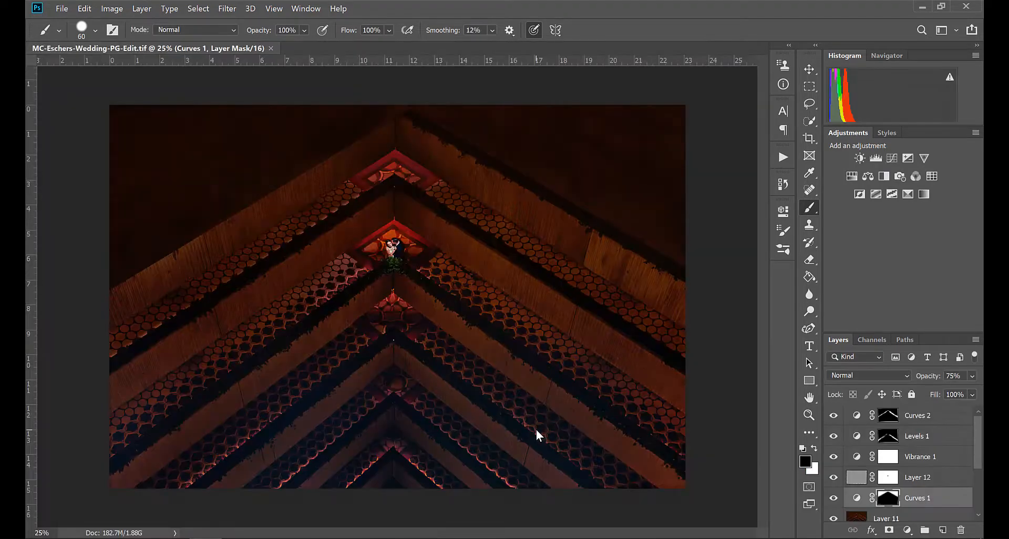
pyautogui.click(917, 415)
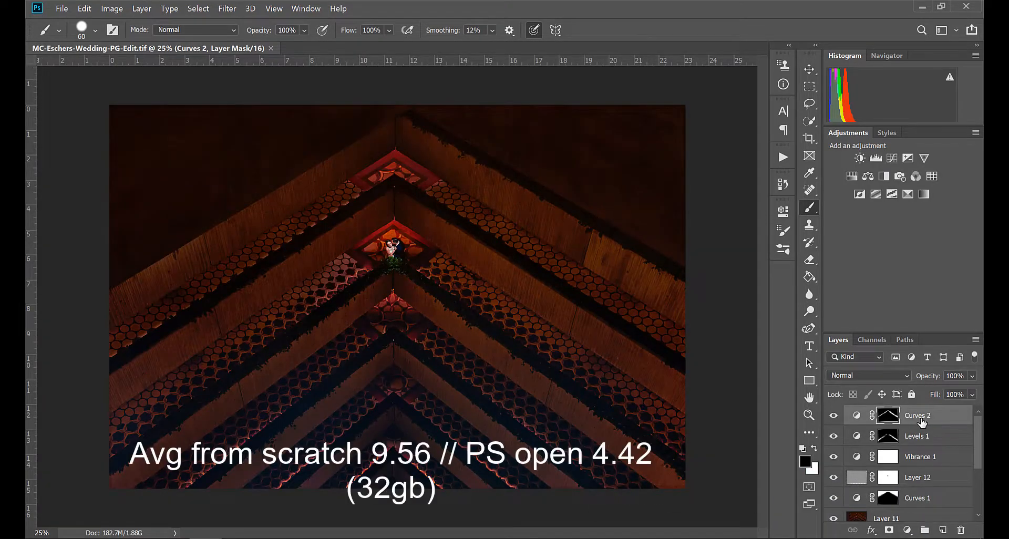
pyautogui.click(888, 416)
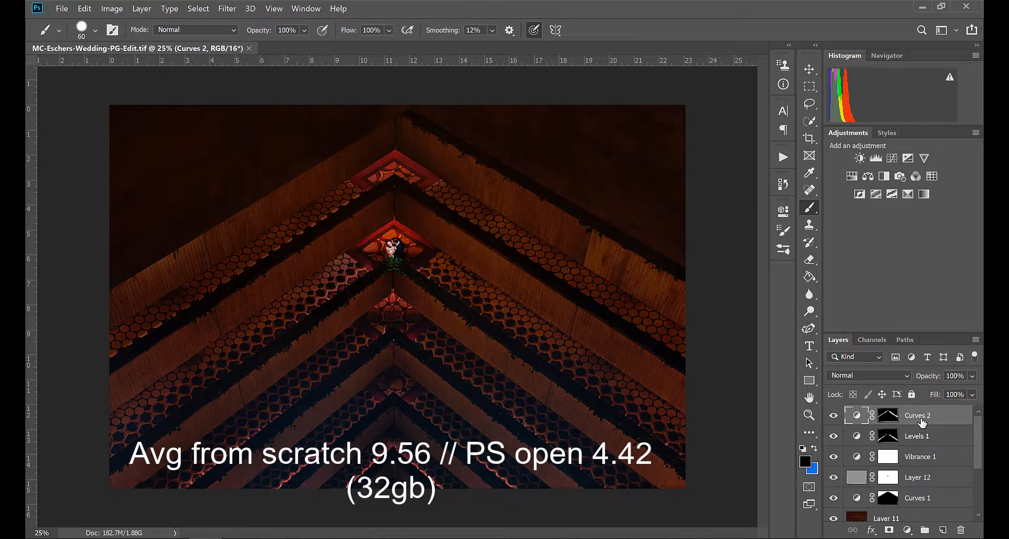
# - Apply Surface Blur with radius 30 and threshold 30 to Layer 13
pyautogui.click(227, 8)
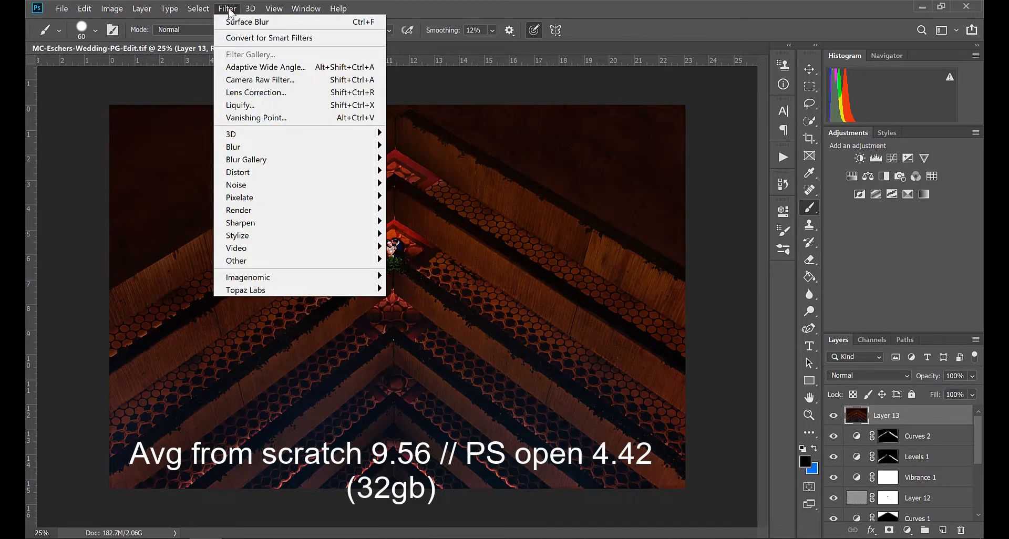
pyautogui.moveTo(590, 289)
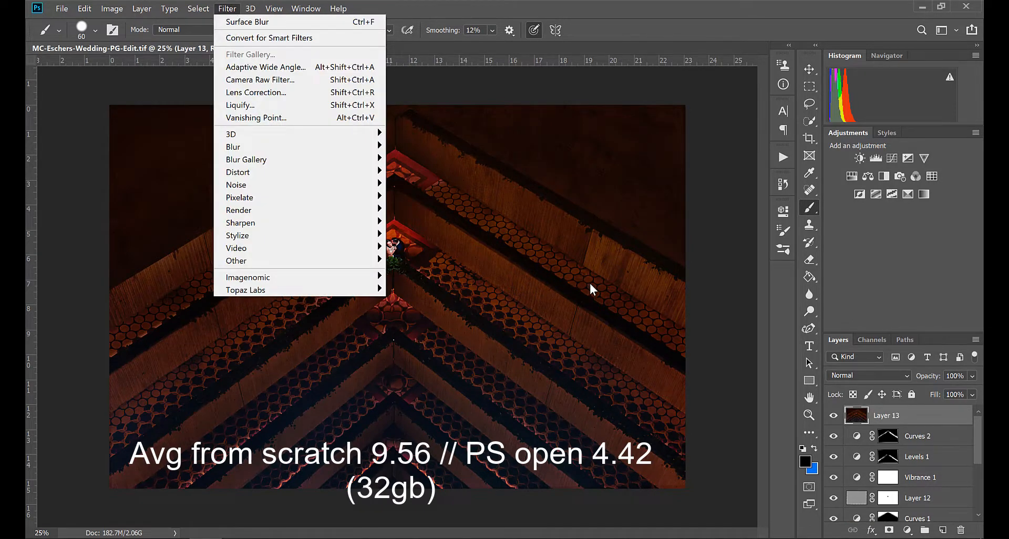
pyautogui.moveTo(233, 147)
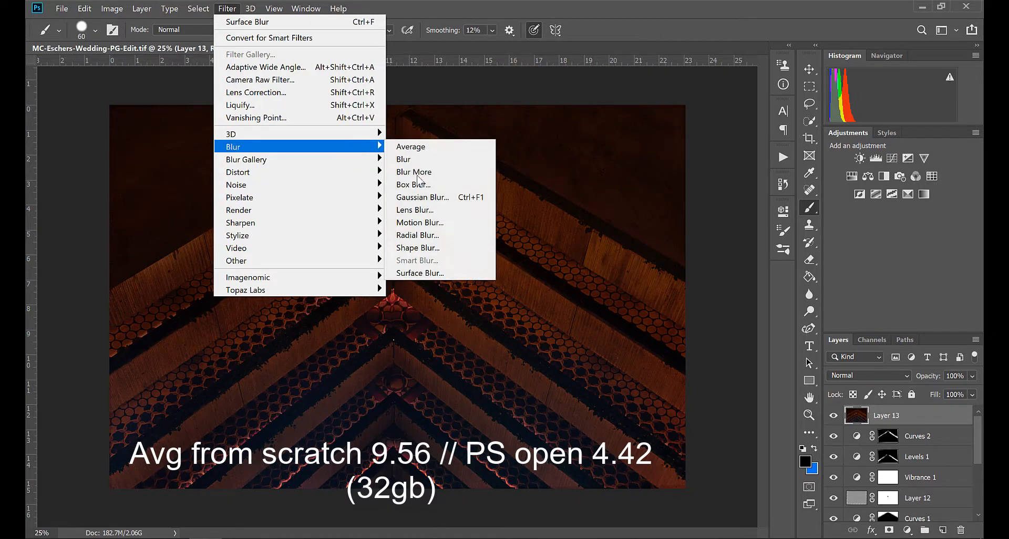
pyautogui.moveTo(442, 278)
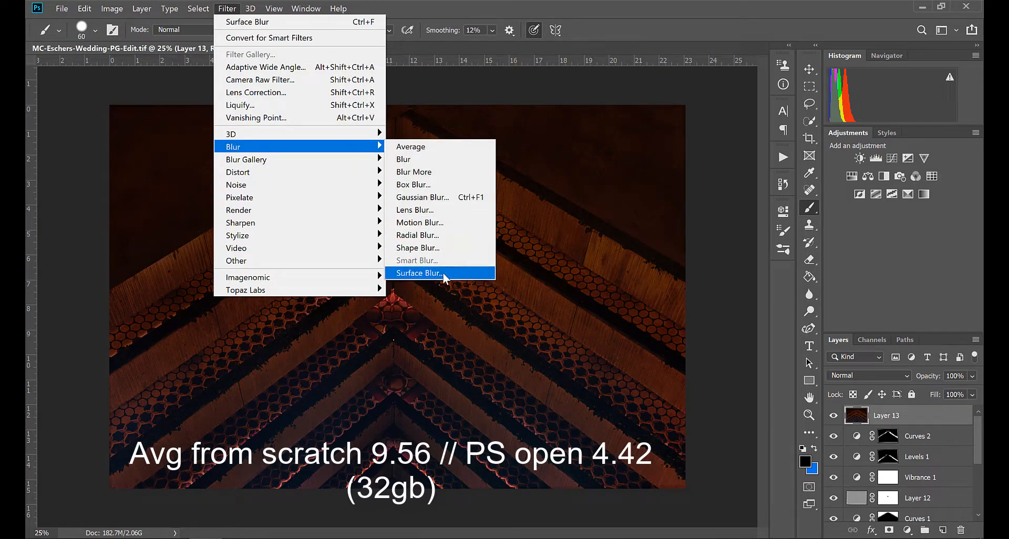
pyautogui.click(419, 273)
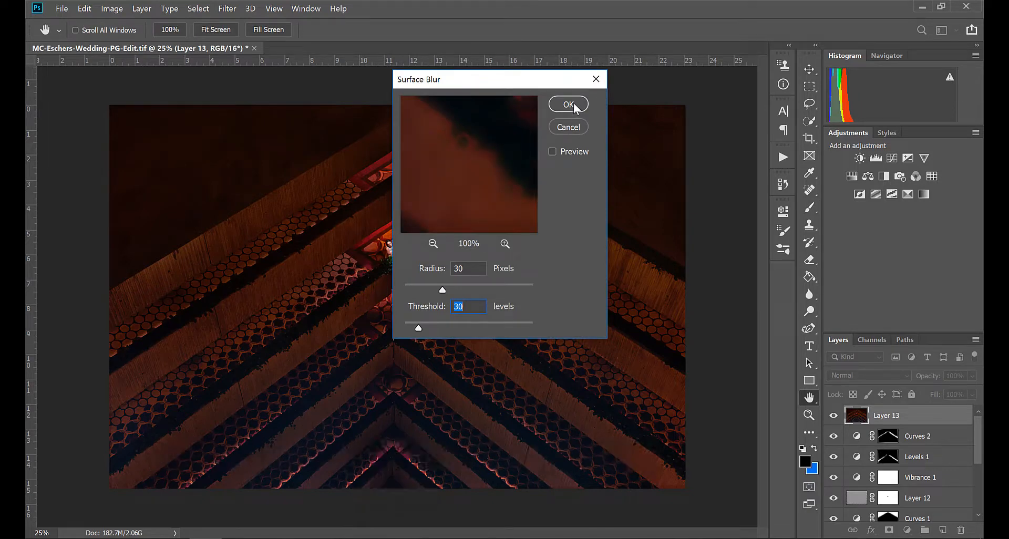
pyautogui.click(568, 104)
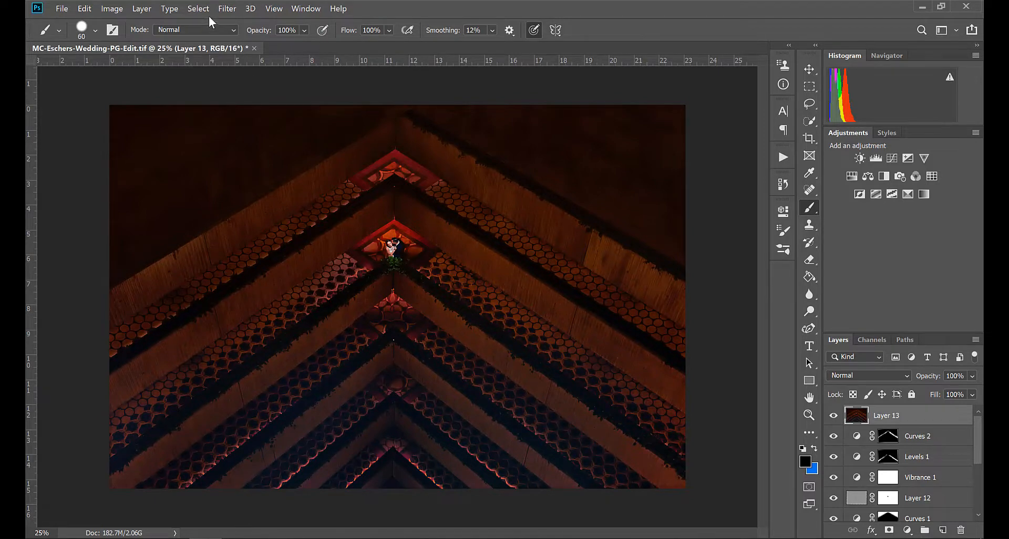
# - Apply a Radial Blur to Layer 13: amount 100, Zoom method, Best quality
pyautogui.click(227, 8)
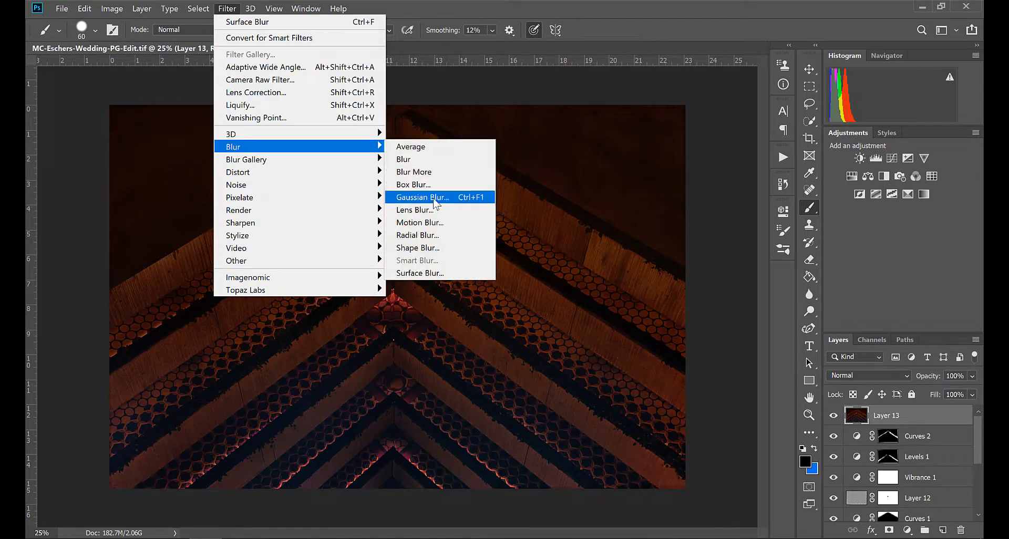
pyautogui.click(416, 235)
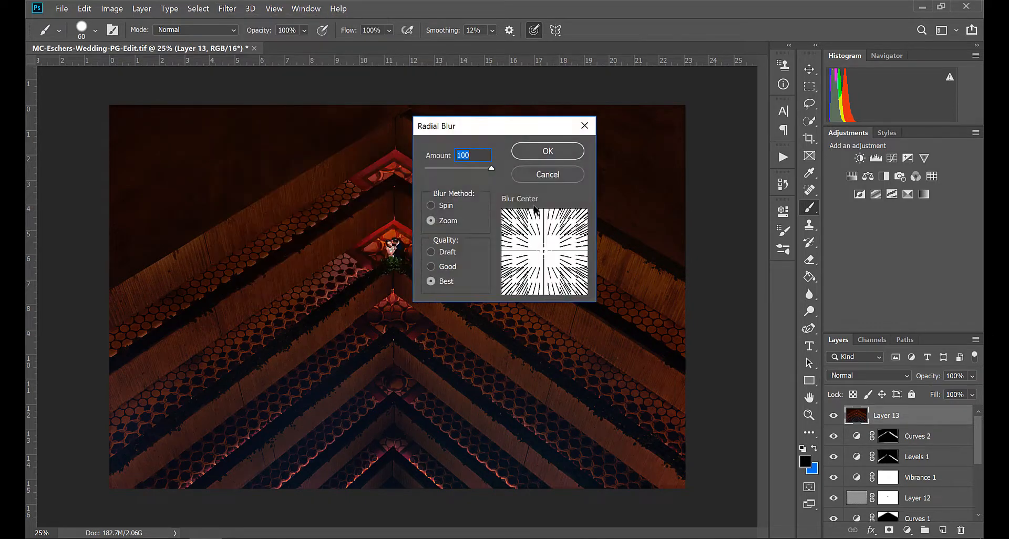
pyautogui.moveTo(526, 166)
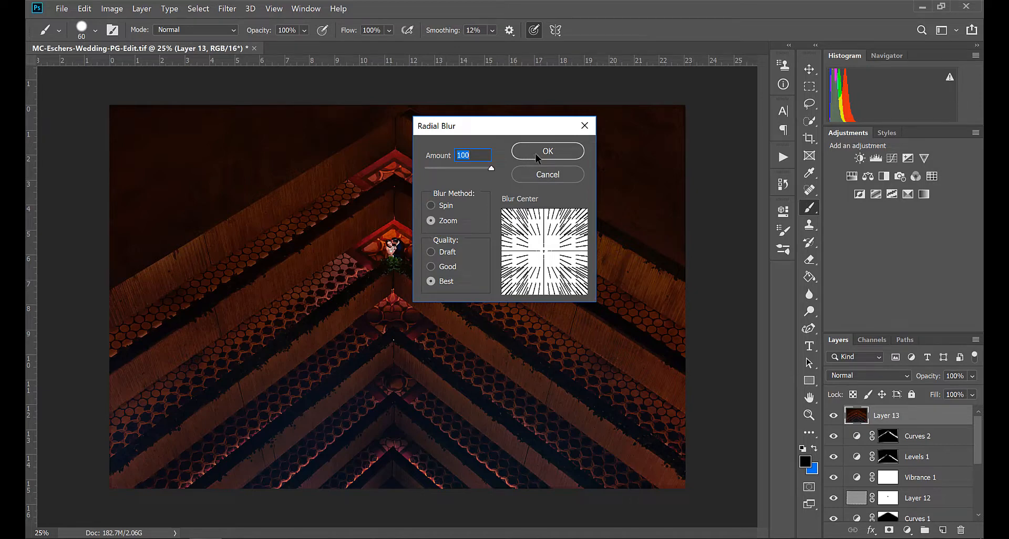
pyautogui.click(546, 150)
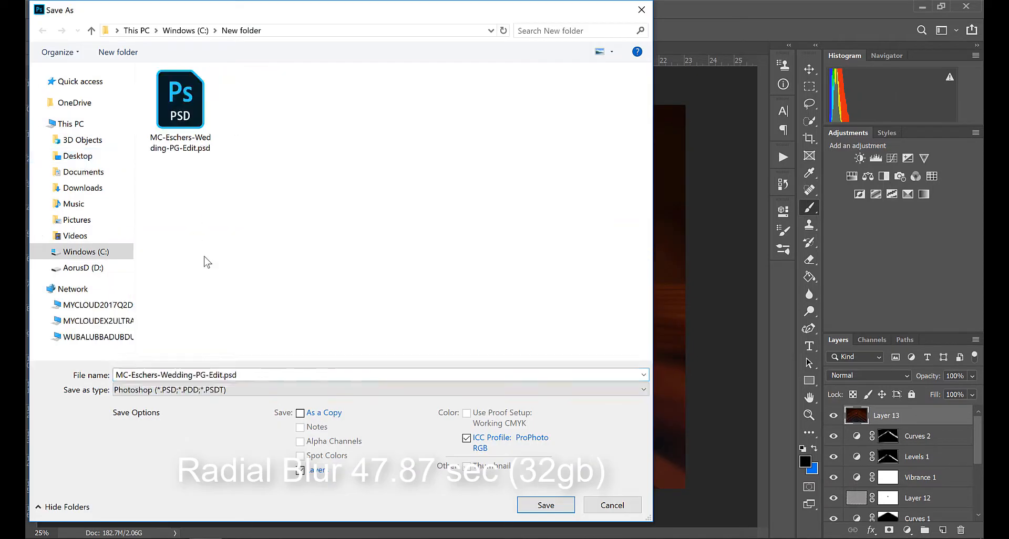
# - Save the image in Photoshop format as MC-Eschers-Wedding-PG-Edit32.psd
pyautogui.click(545, 505)
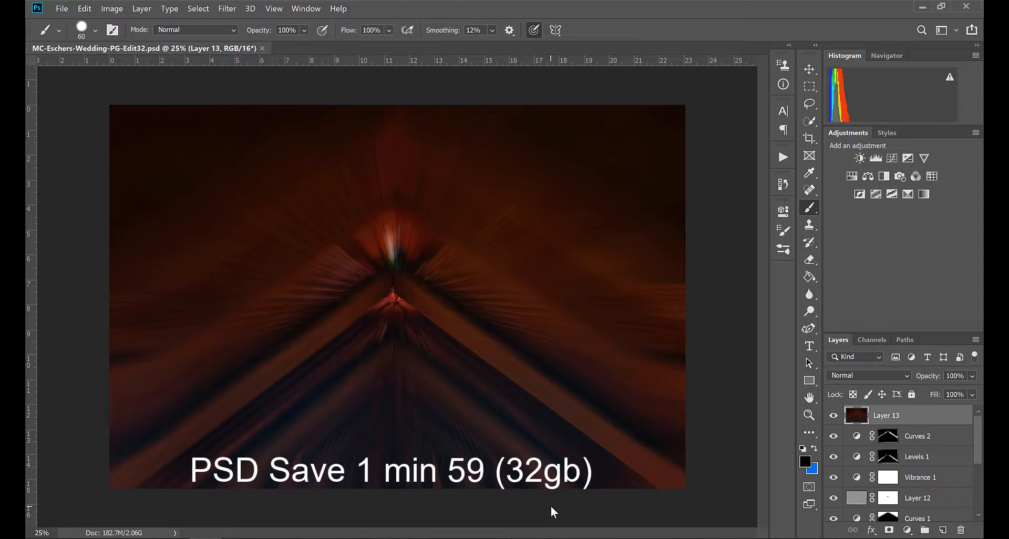
pyautogui.moveTo(393, 371)
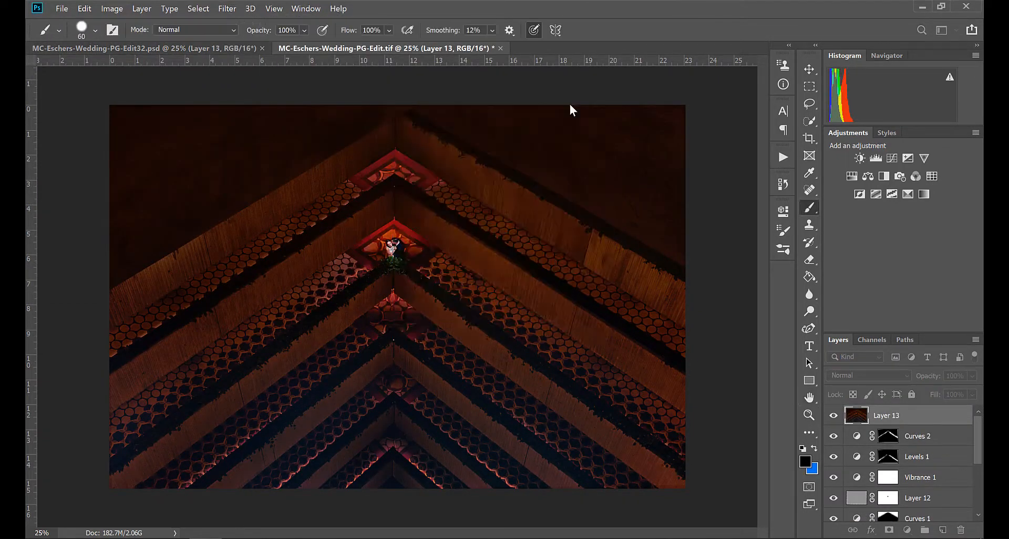
# - Rerun the amount 100 Zoom Radial Blur on Layer 13 in the TIF tab
pyautogui.click(227, 8)
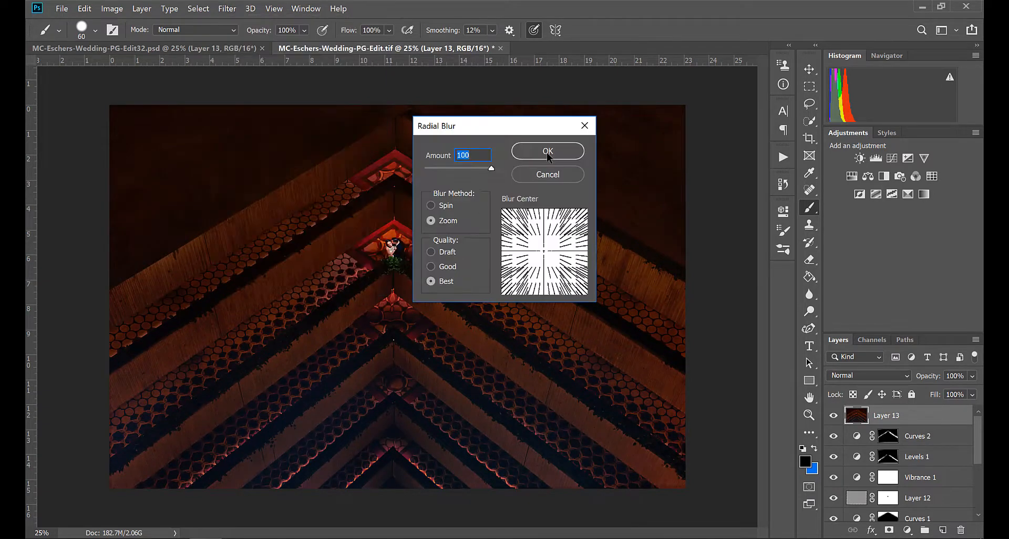
pyautogui.click(547, 151)
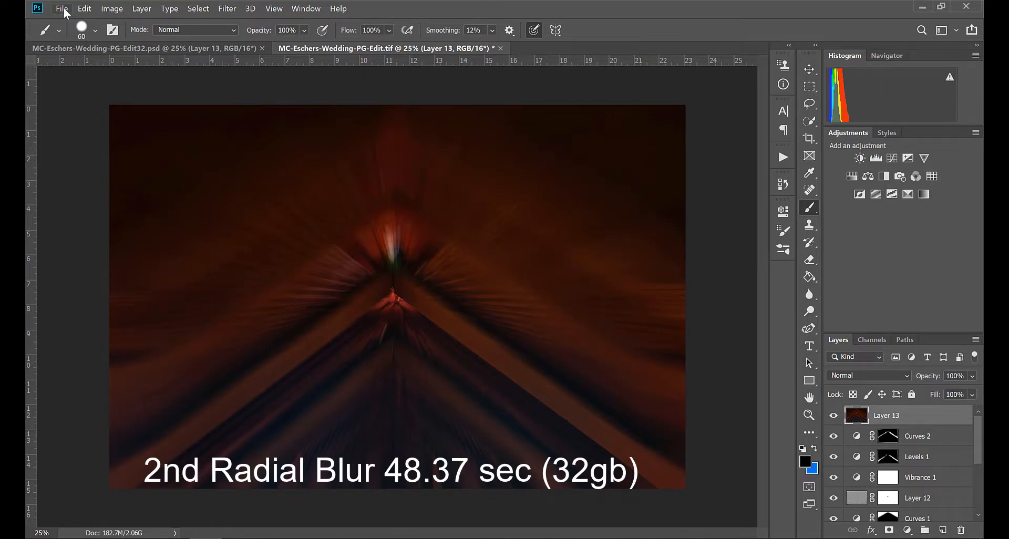
# - Save as TIFF MC-Eschers-Wedding-PG-Edit32.tif, accepting uncompressed TIFF options
pyautogui.click(62, 8)
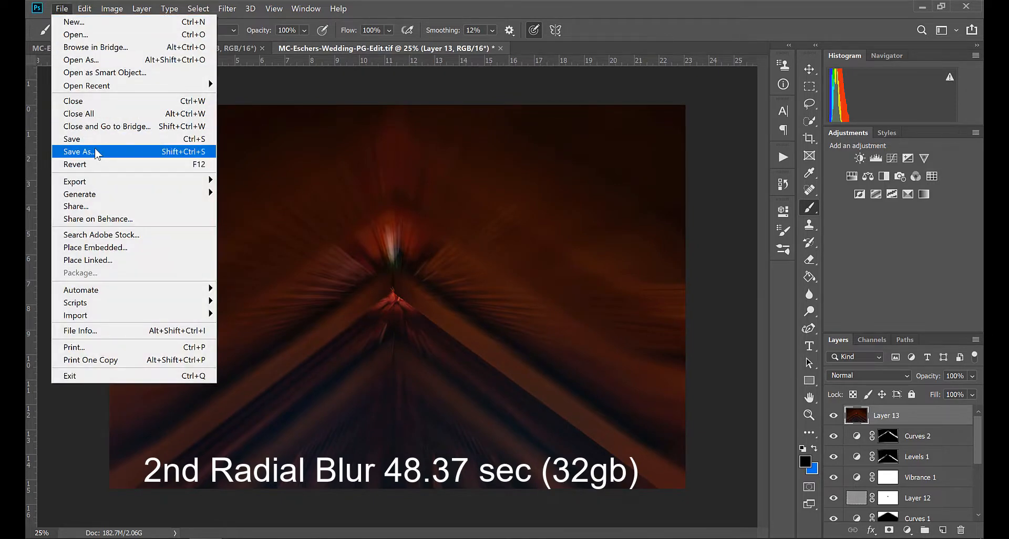
pyautogui.click(78, 151)
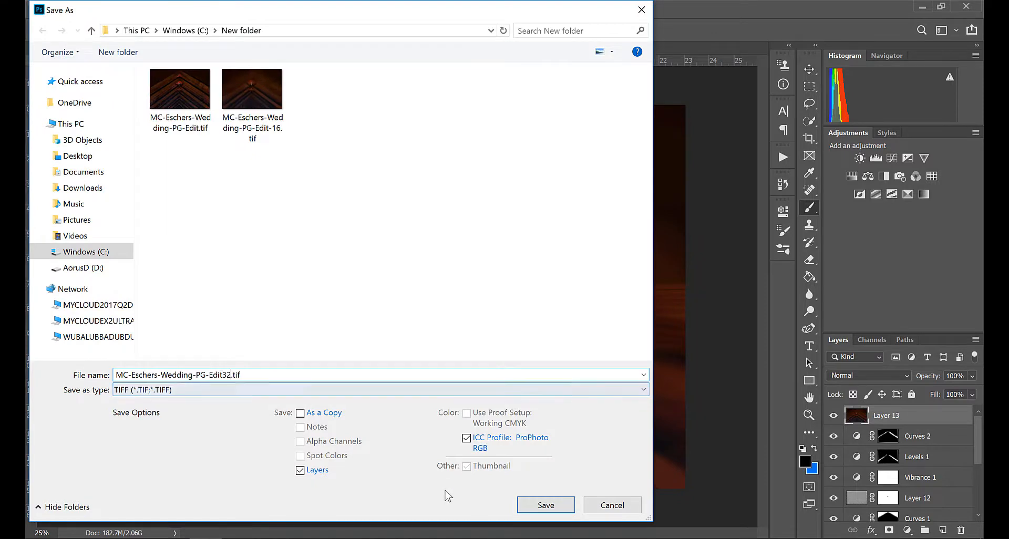
pyautogui.click(545, 504)
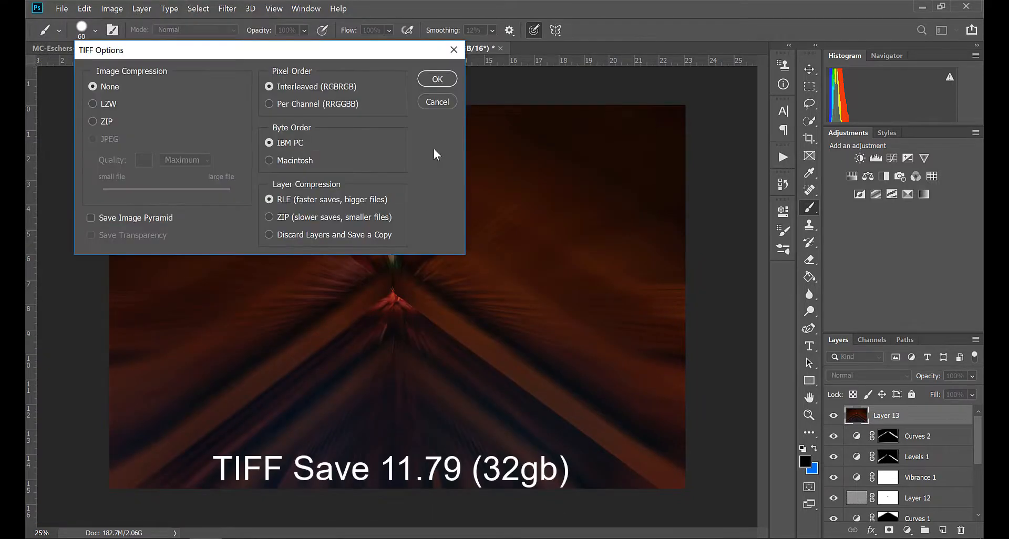
pyautogui.click(437, 78)
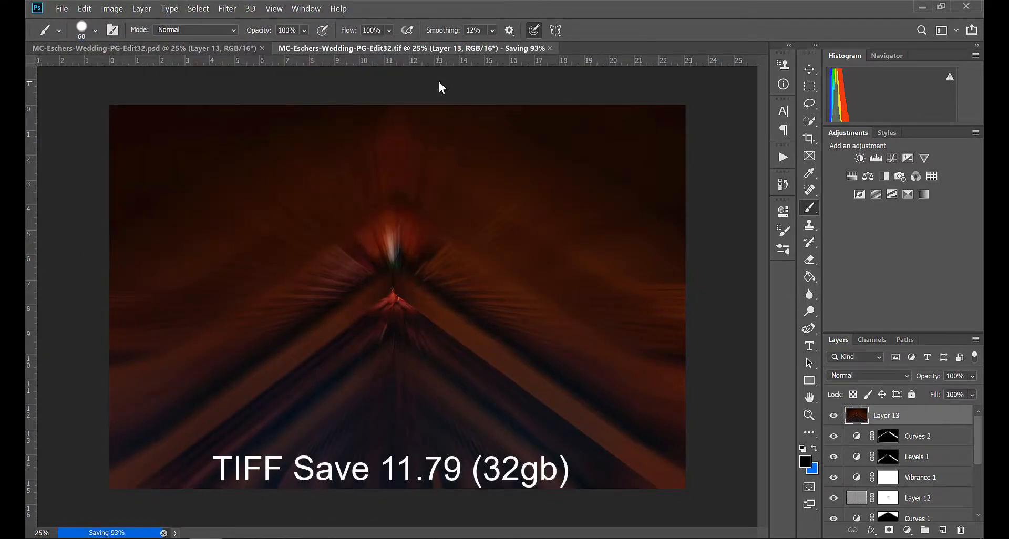